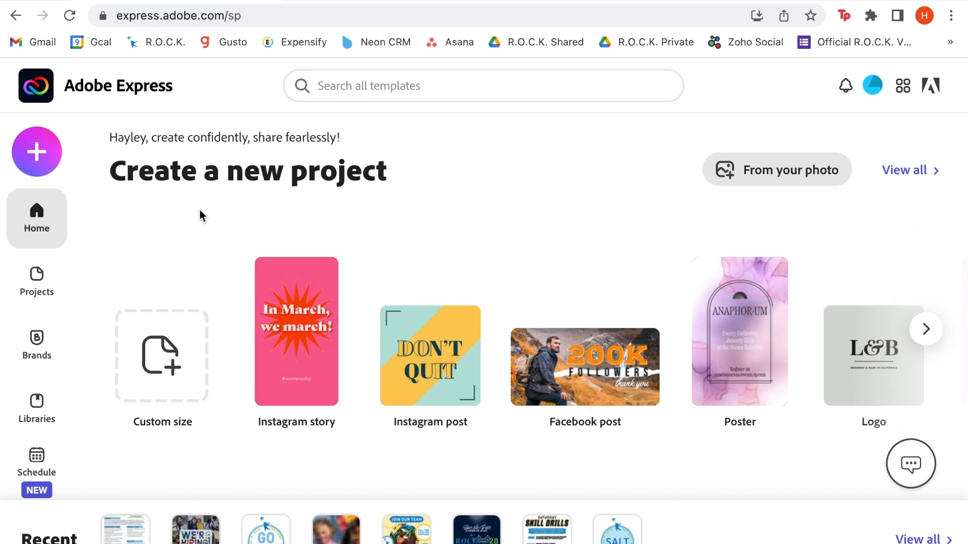
Start creating a new project from the + Create menu for an Instagram post.
{"action": "left_click", "coordinate": [37, 152]}
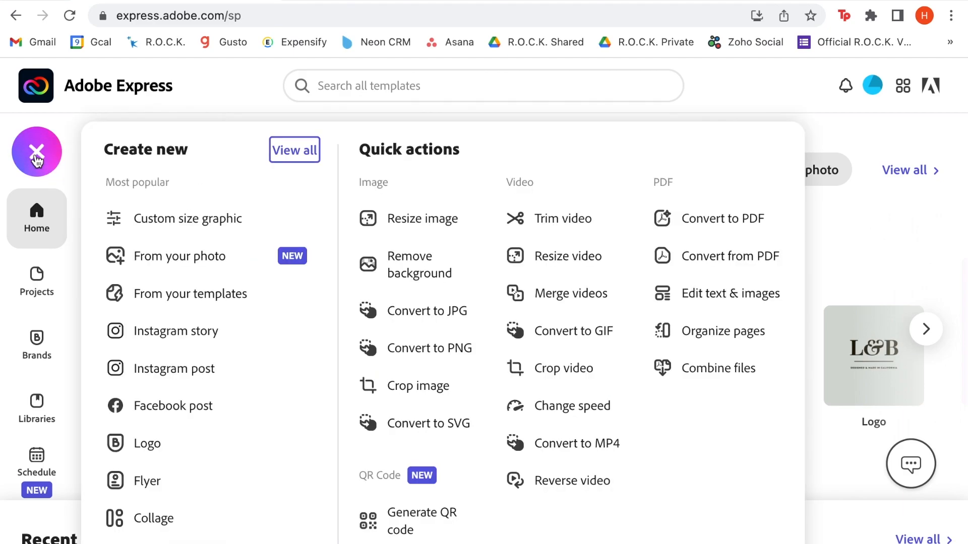
{"action": "mouse_move", "coordinate": [208, 379]}
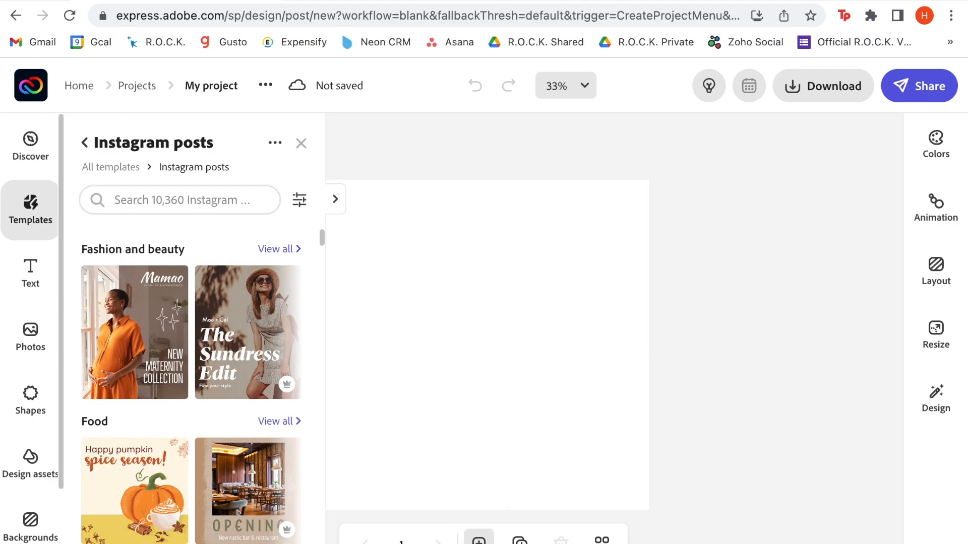
{"action": "mouse_move", "coordinate": [478, 538]}
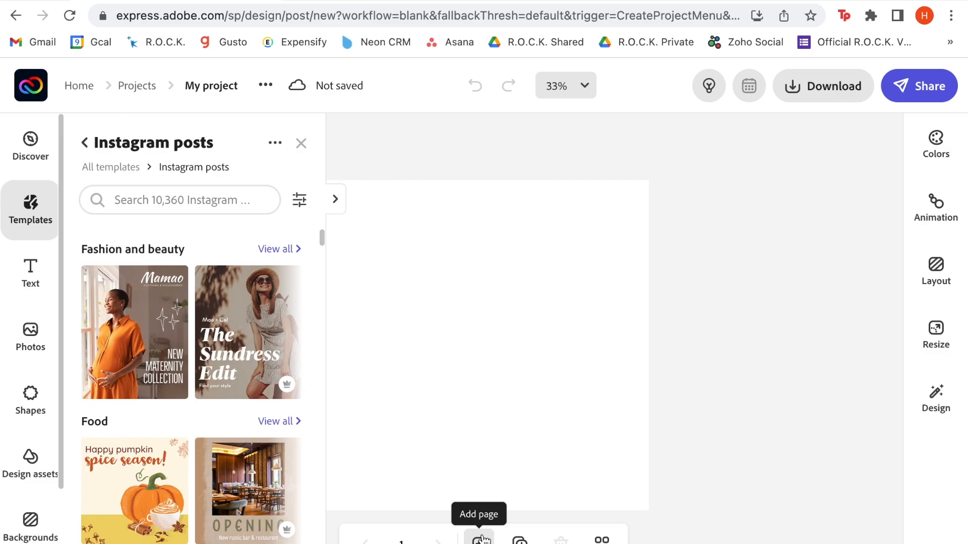
{"action": "mouse_move", "coordinate": [339, 441]}
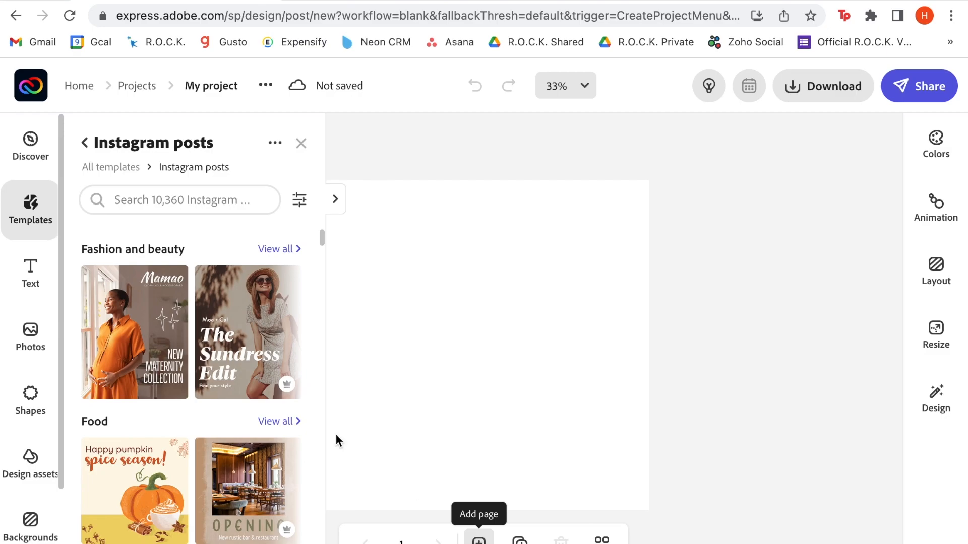
Search backgrounds for 'blue gradient' and apply the blue diamond gradient to the post.
{"action": "left_click", "coordinate": [30, 521]}
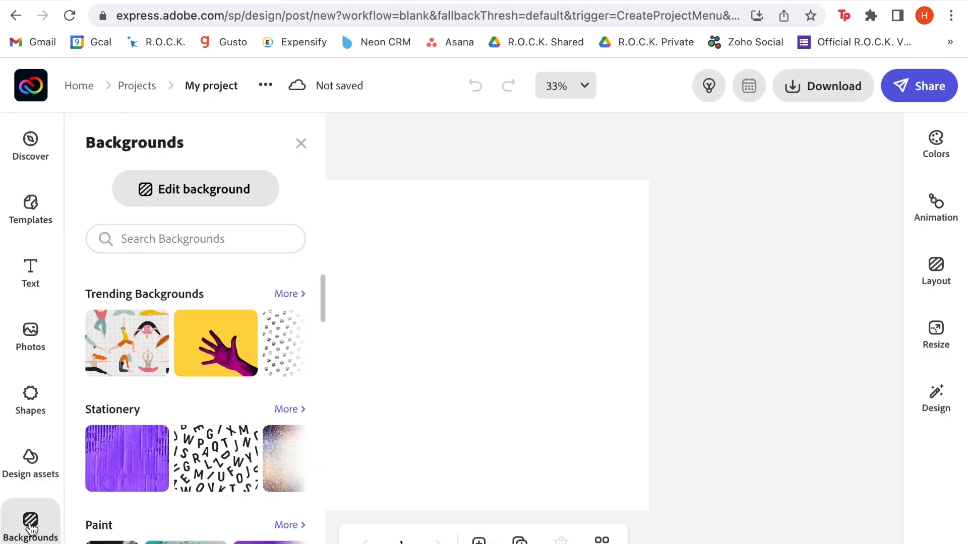
{"action": "left_click", "coordinate": [194, 189]}
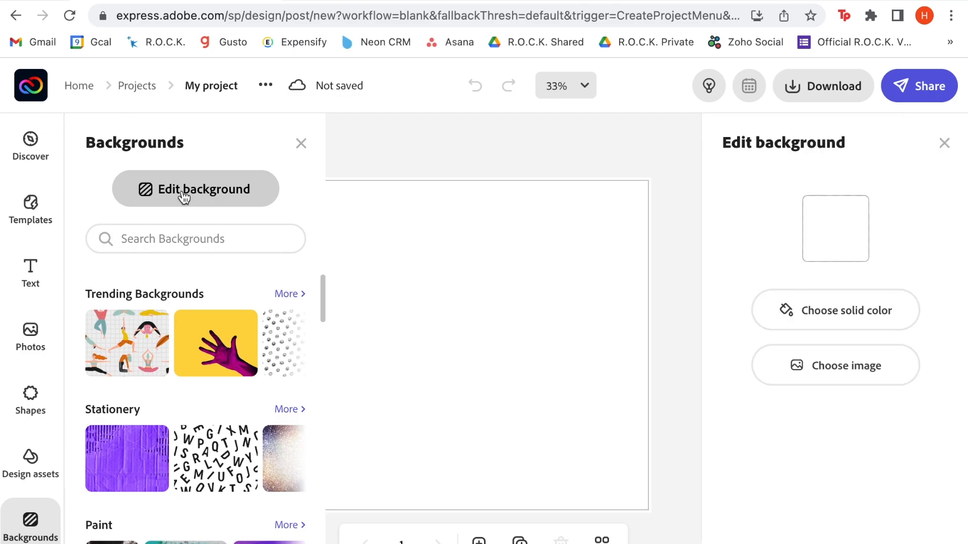
{"action": "left_click", "coordinate": [195, 238]}
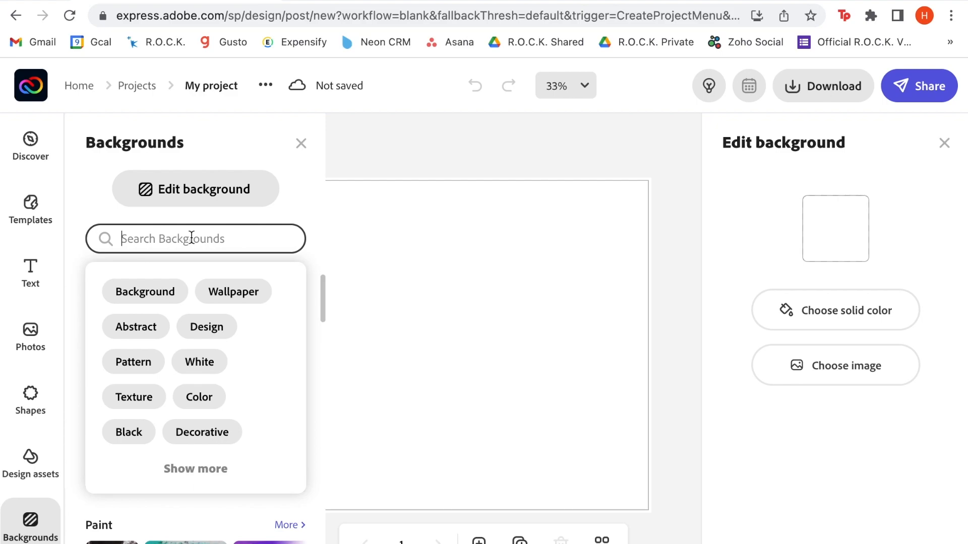
{"action": "type", "text": "blue gradient"}
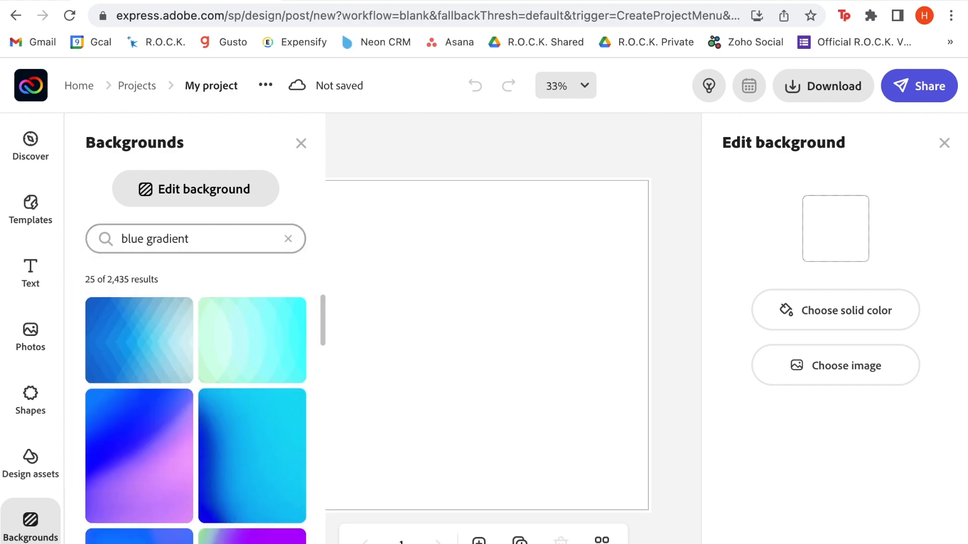
{"action": "mouse_move", "coordinate": [161, 346]}
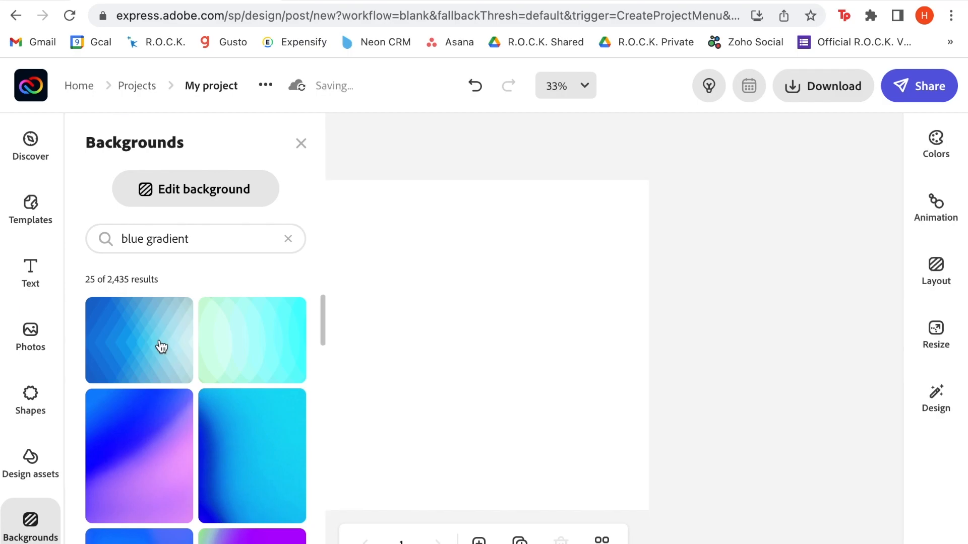
{"action": "left_click", "coordinate": [140, 341]}
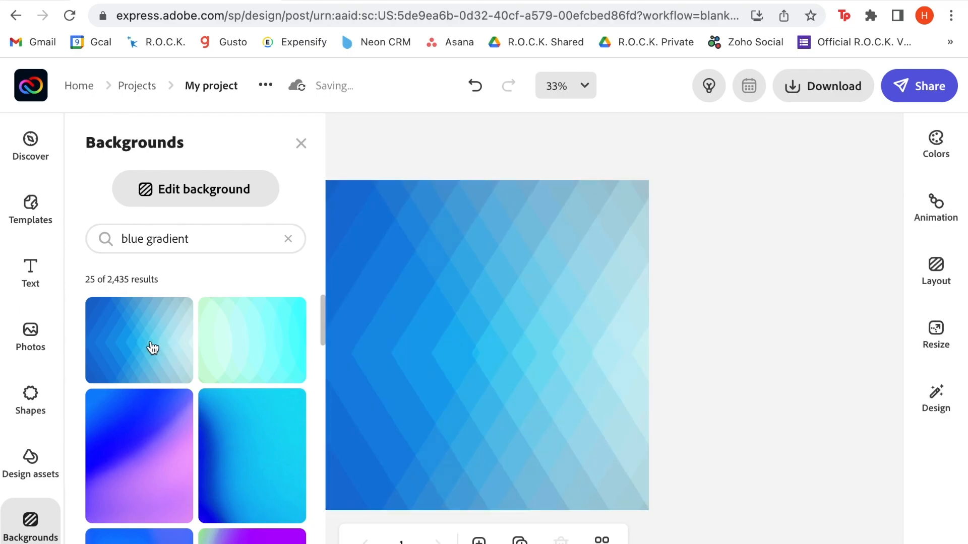
{"action": "left_click", "coordinate": [30, 401]}
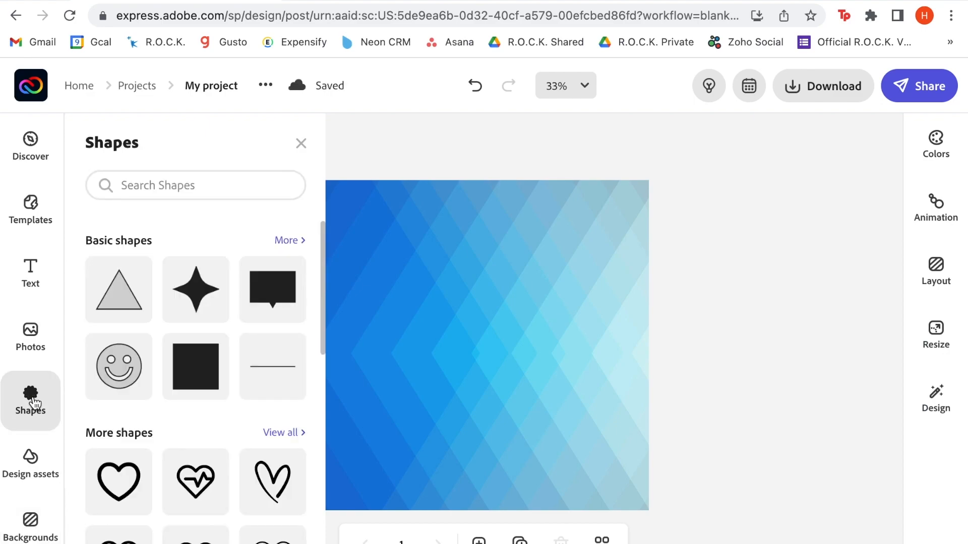
Add a square, stretch it into a wide band and fill it with the light blue brand swatch.
{"action": "left_click", "coordinate": [194, 365]}
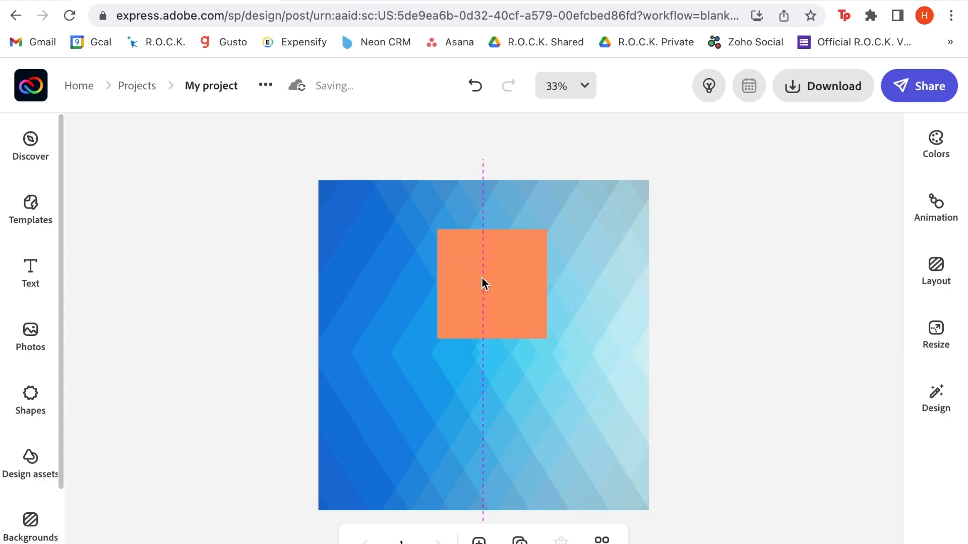
{"action": "left_click", "coordinate": [491, 285]}
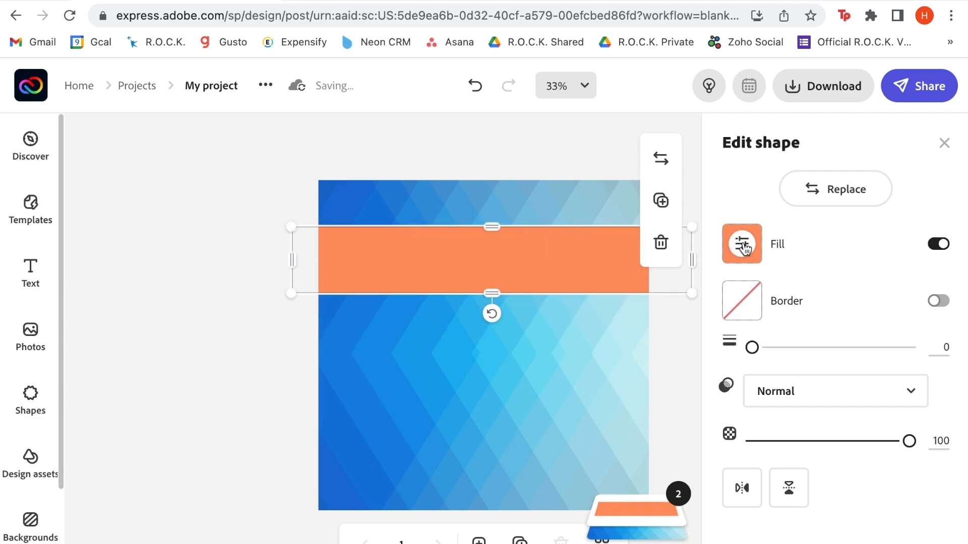
{"action": "left_click", "coordinate": [741, 243]}
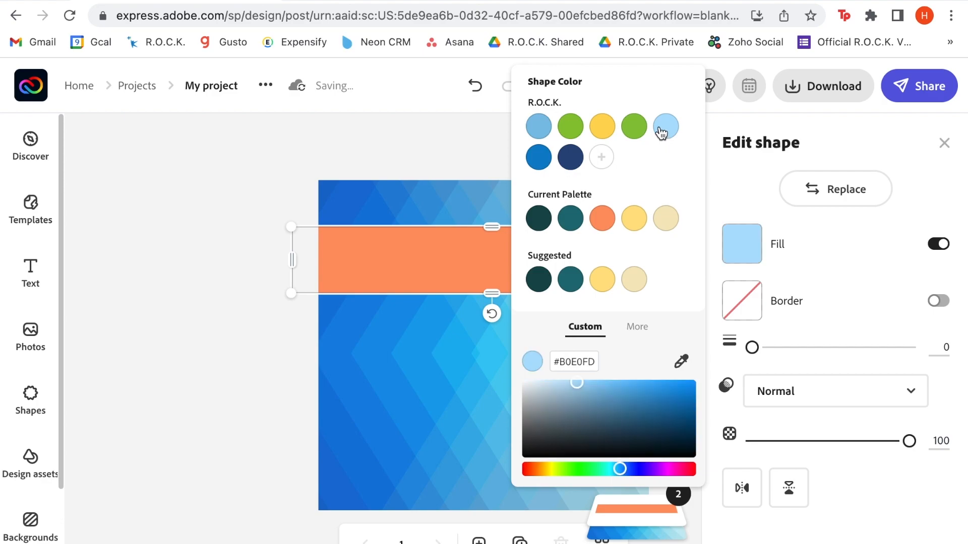
{"action": "left_click", "coordinate": [666, 126]}
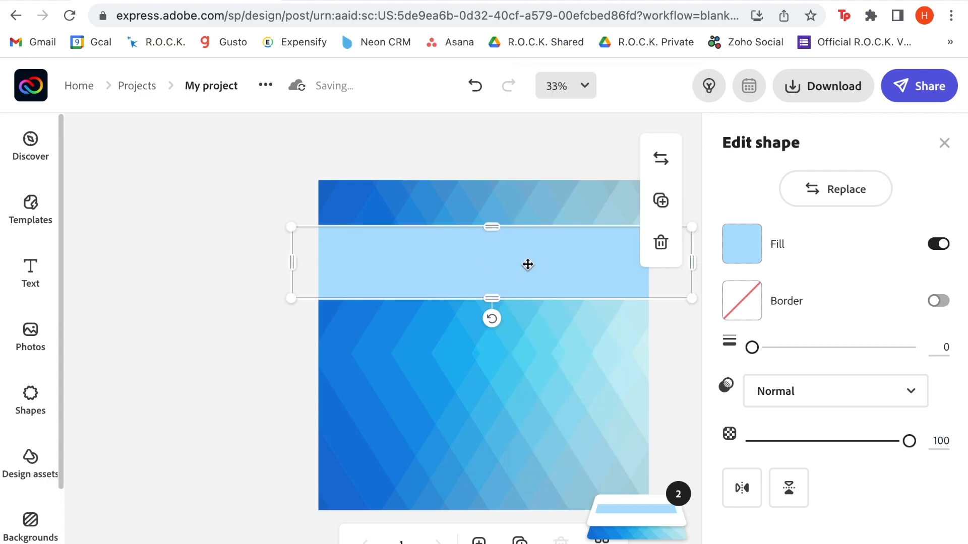
{"action": "mouse_move", "coordinate": [660, 199]}
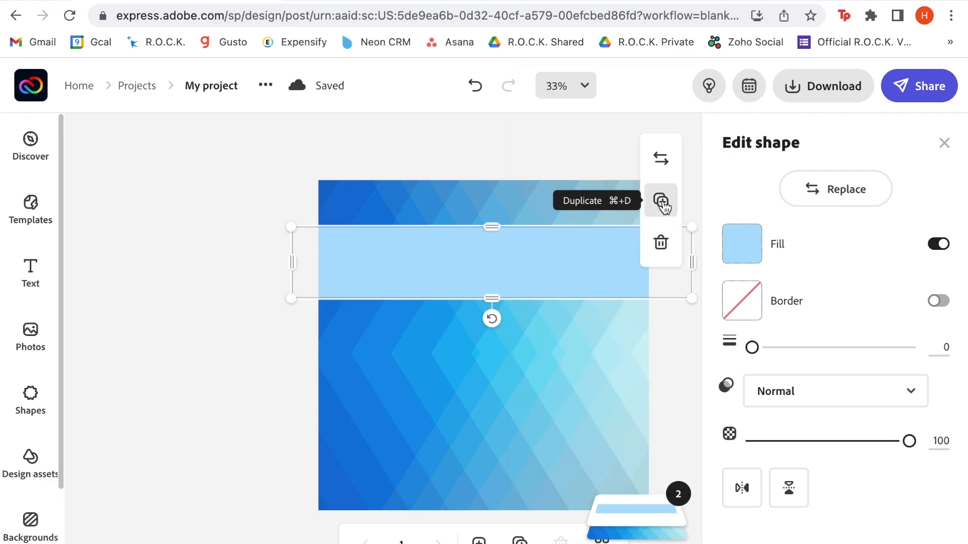
Duplicate the band into four stacked copies, group them and adjust their fill to translucent light blue.
{"action": "left_click", "coordinate": [659, 200]}
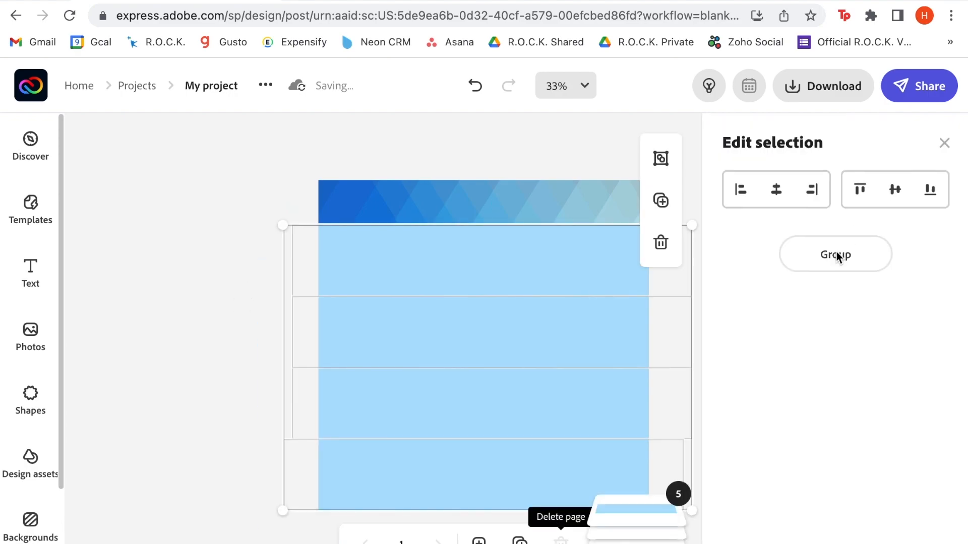
{"action": "left_click", "coordinate": [835, 254]}
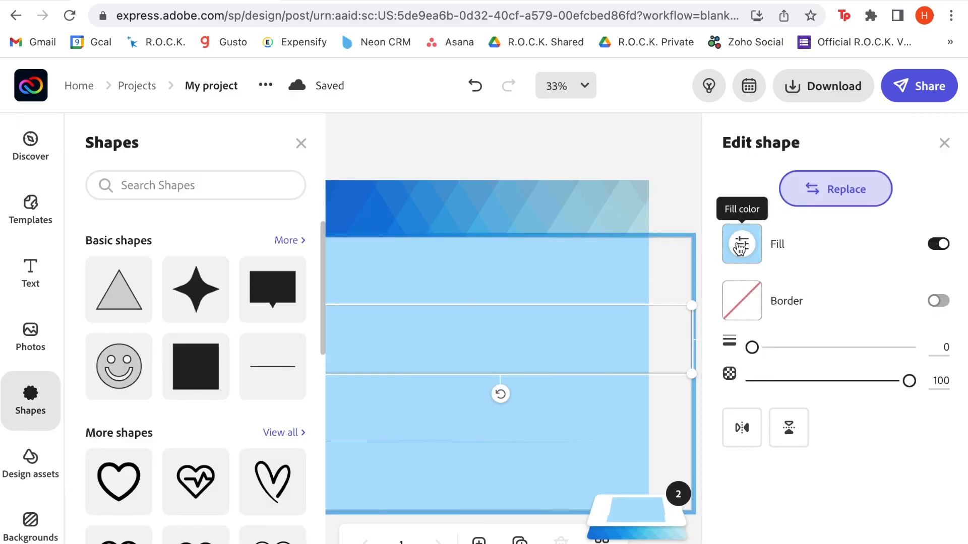
{"action": "left_click", "coordinate": [740, 243]}
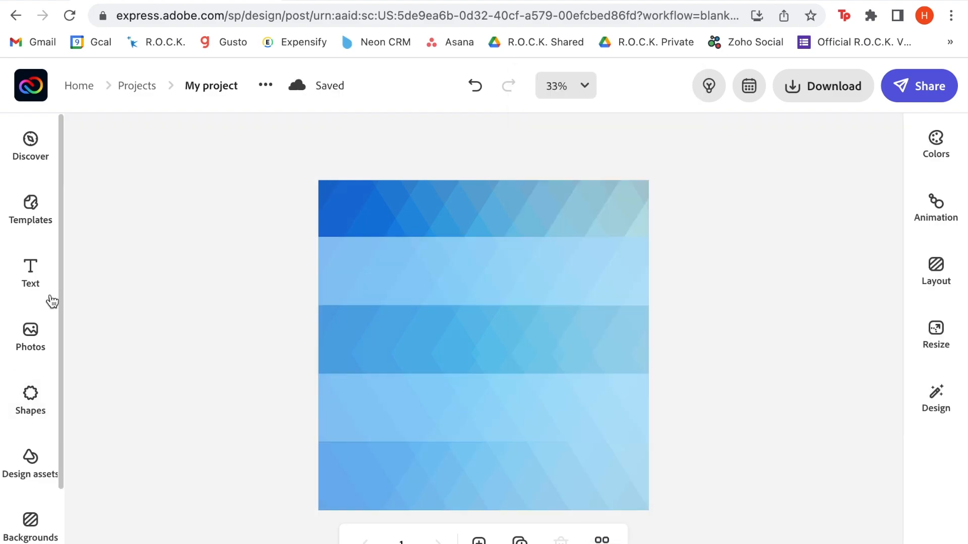
Add a new placeholder text box and place it on the left side of the upper band.
{"action": "left_click", "coordinate": [31, 274]}
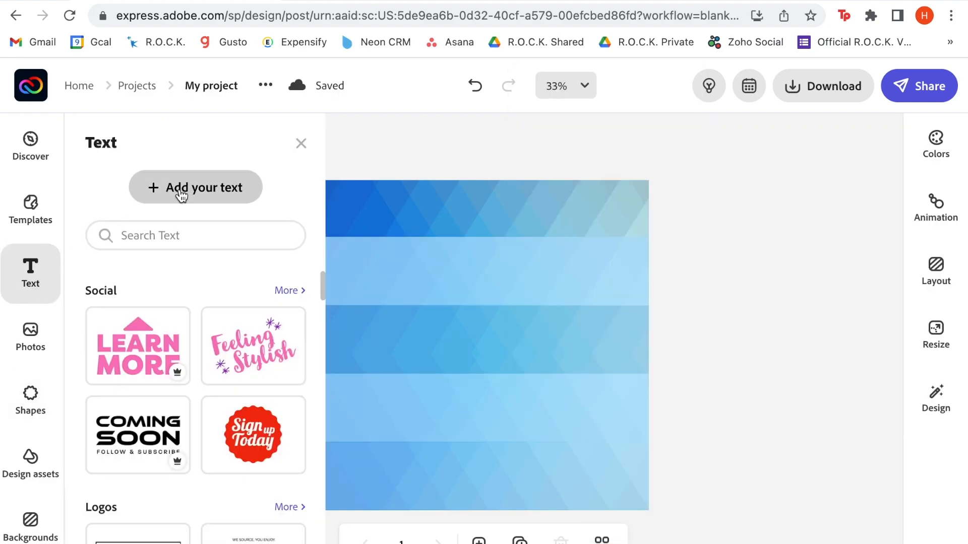
{"action": "left_click", "coordinate": [195, 187]}
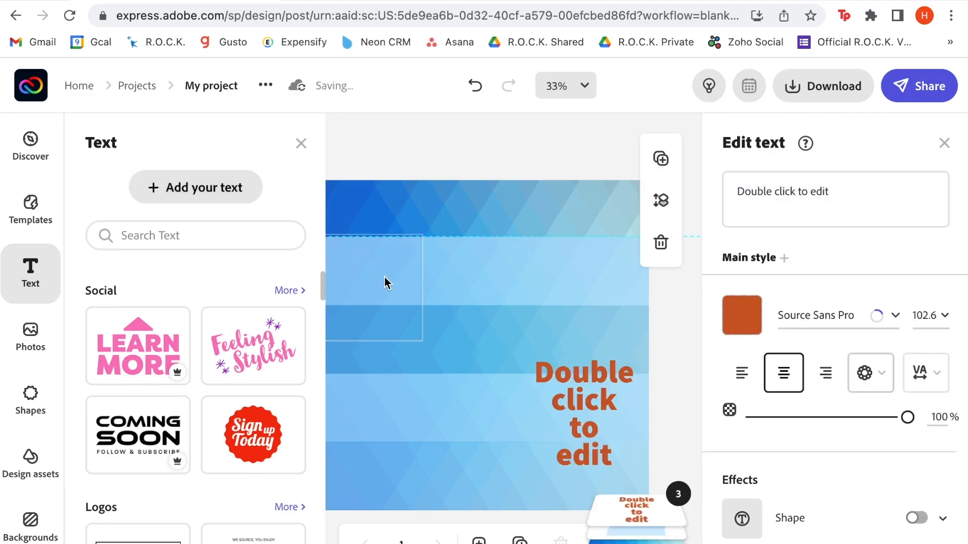
{"action": "left_click", "coordinate": [386, 283]}
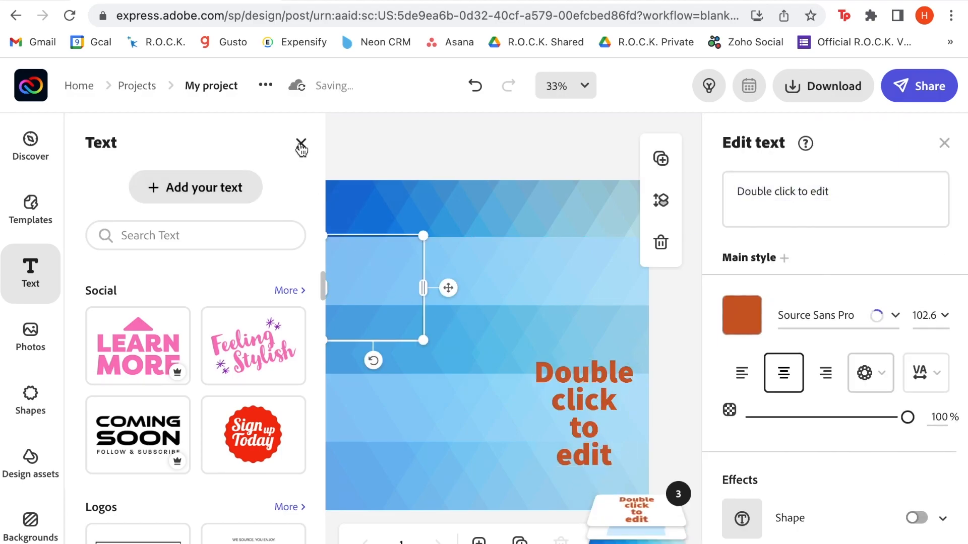
{"action": "mouse_move", "coordinate": [381, 266]}
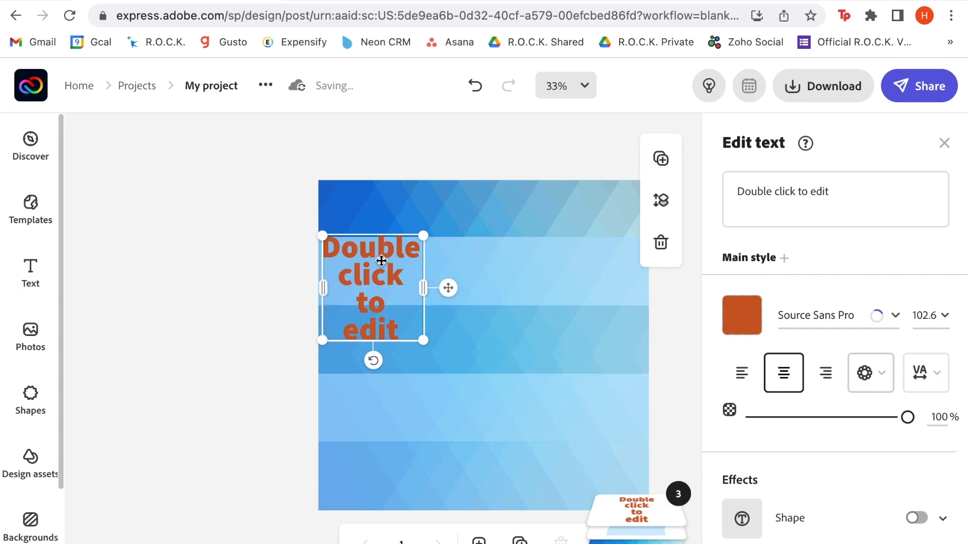
{"action": "mouse_move", "coordinate": [838, 191]}
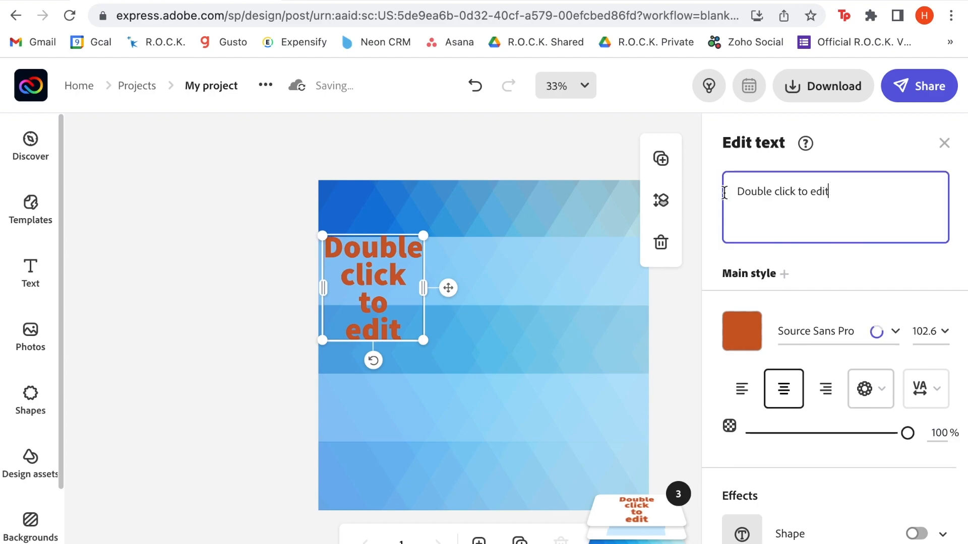
Enter $100 in Ubuntu Titling Rg Bold with blue text colour, then duplicate for $500, $1,000 and $2,500.
{"action": "type", "text": "$1"}
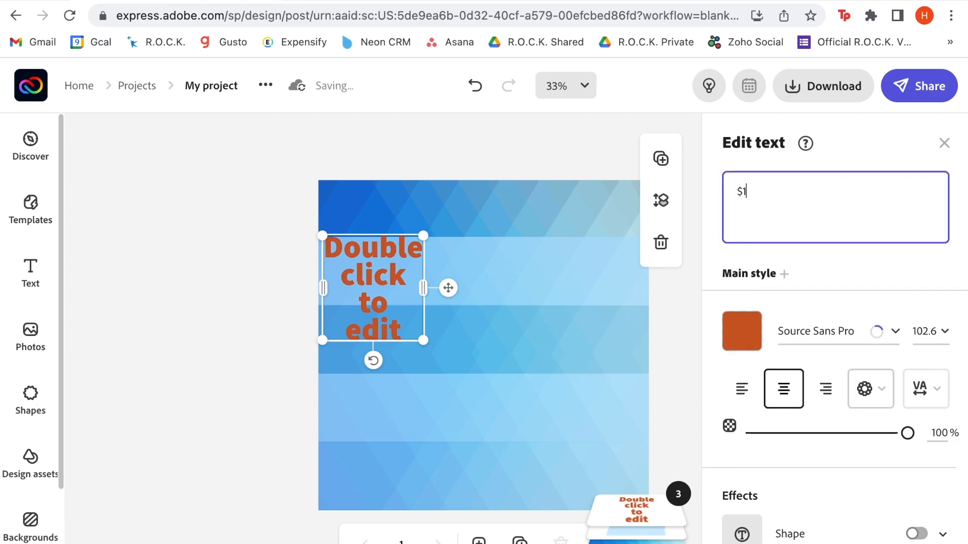
{"action": "type", "text": "00"}
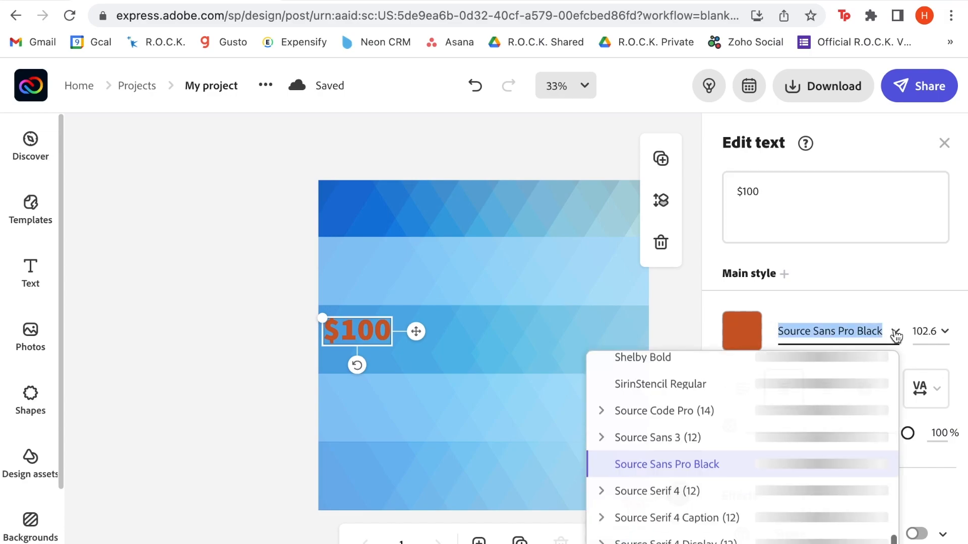
{"action": "scroll", "scroll_direction": "up", "scroll_amount": 3}
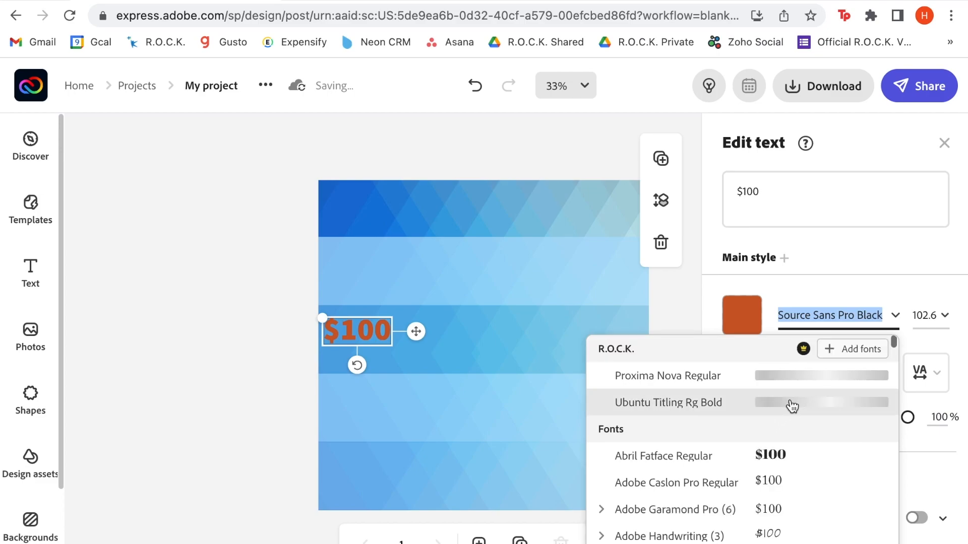
{"action": "left_click", "coordinate": [667, 402]}
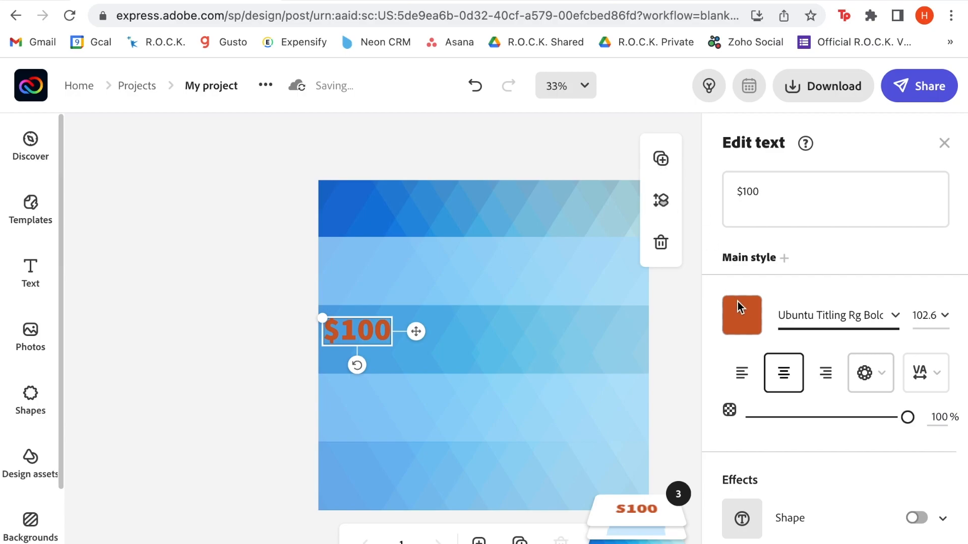
{"action": "left_click", "coordinate": [741, 315]}
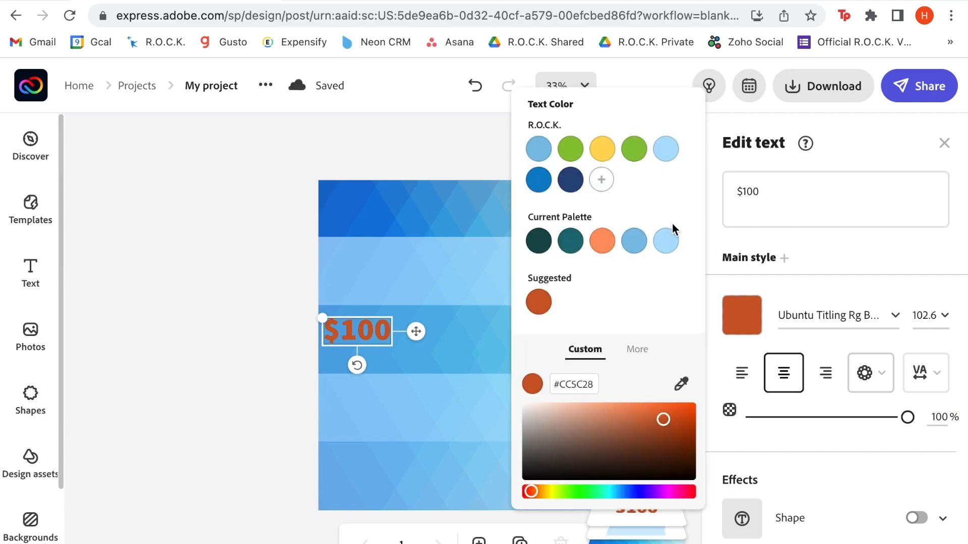
{"action": "left_click", "coordinate": [569, 179]}
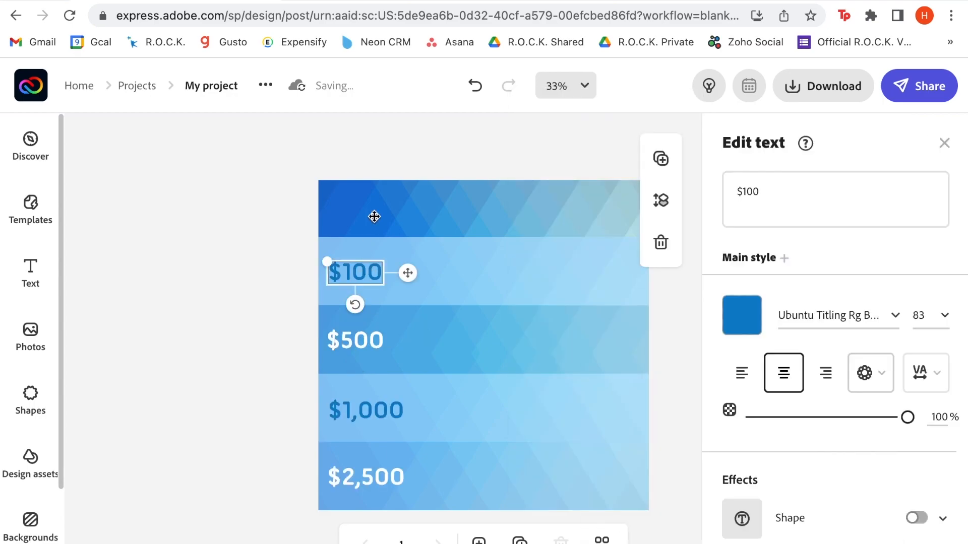
{"action": "left_click", "coordinate": [30, 273]}
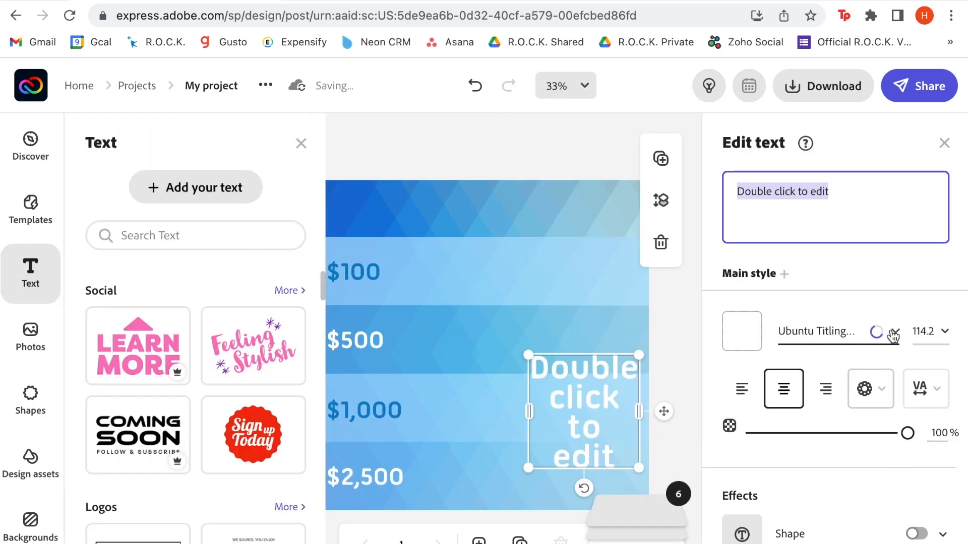
Switch the description text to Proxima Nova Regular and position each description beside its dollar amount.
{"action": "left_click", "coordinate": [837, 330]}
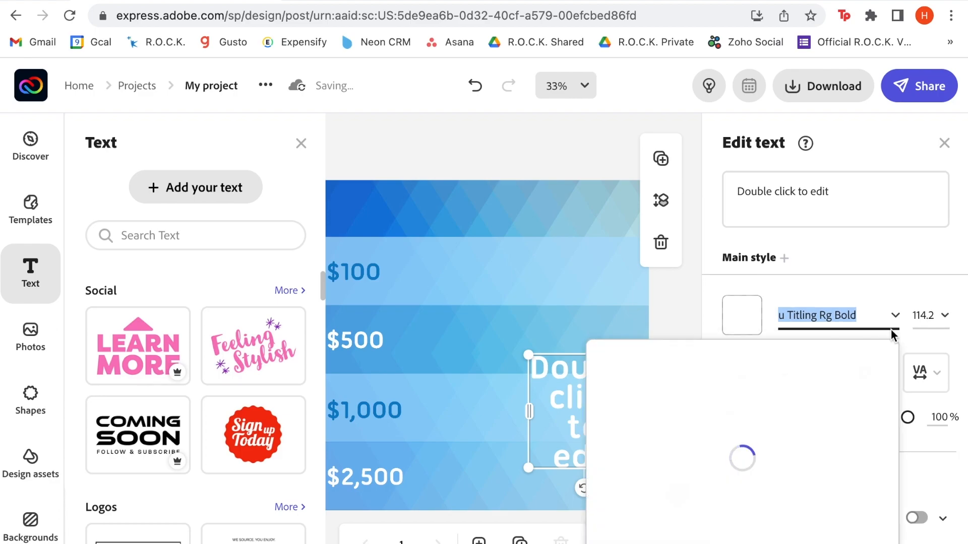
{"action": "mouse_move", "coordinate": [796, 351]}
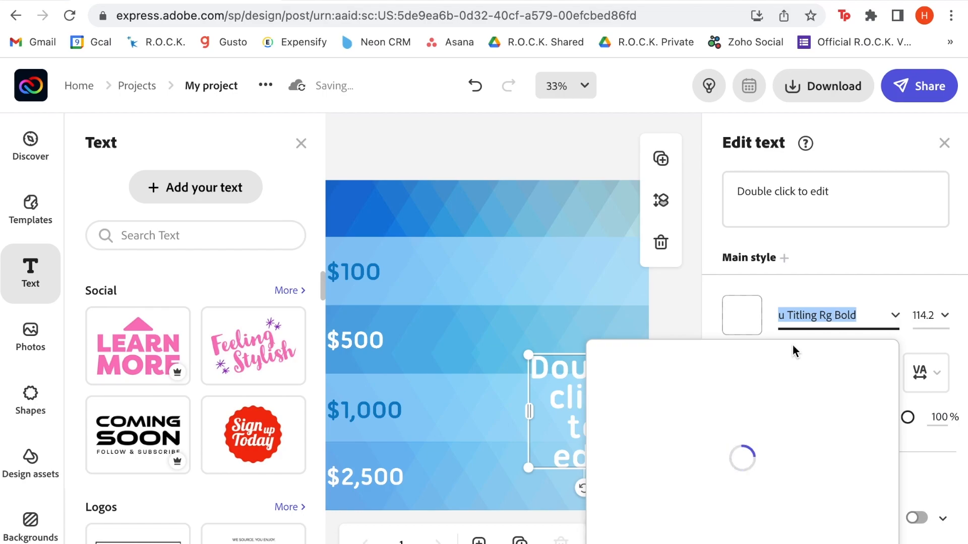
{"action": "left_click", "coordinate": [829, 315]}
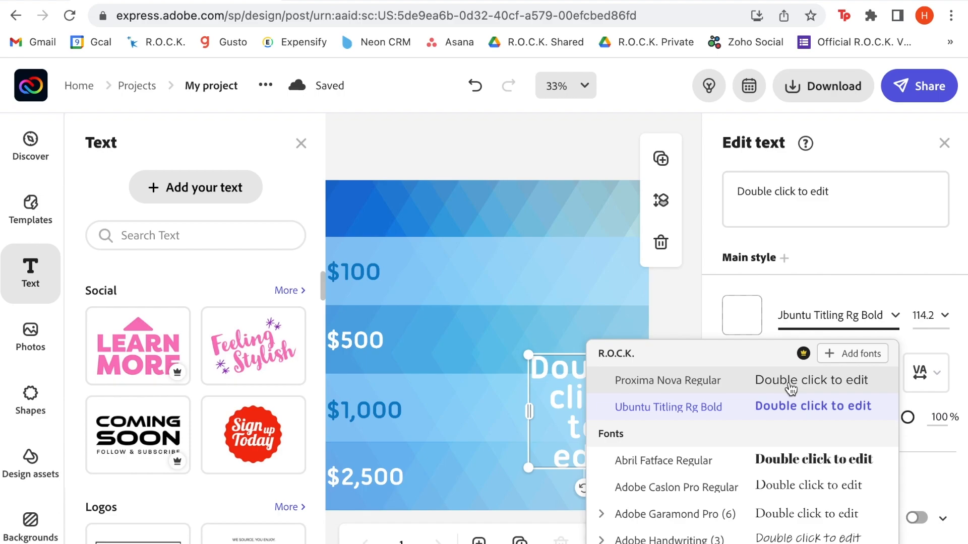
{"action": "left_click", "coordinate": [666, 380]}
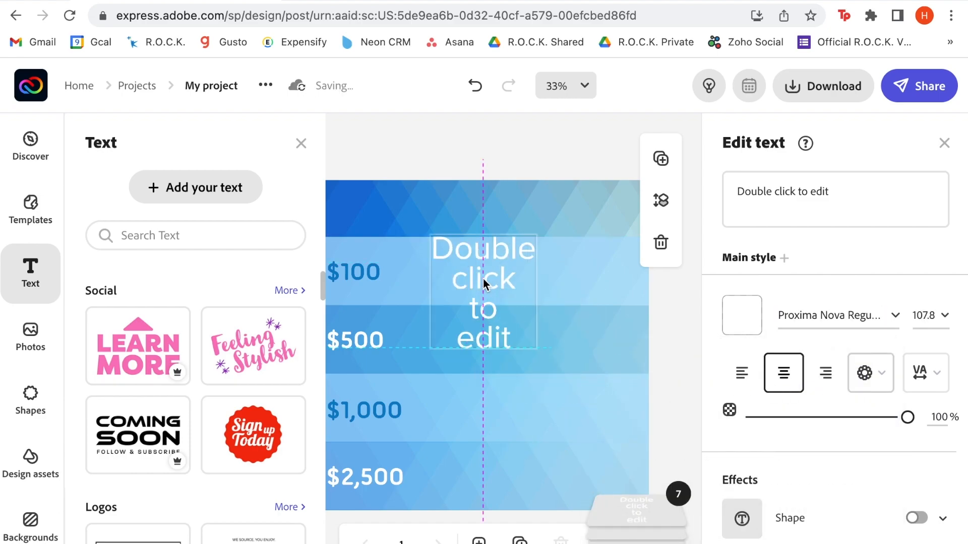
{"action": "left_click", "coordinate": [295, 268]}
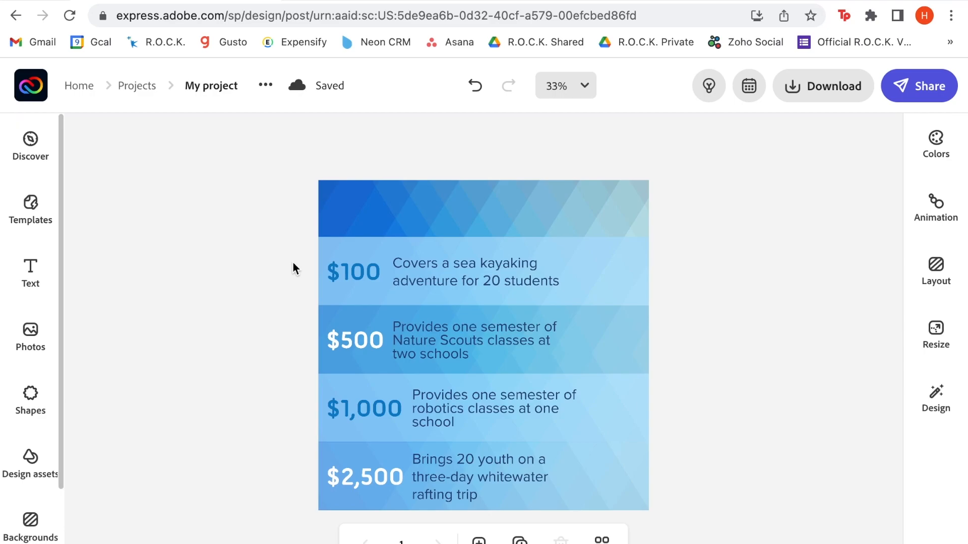
Add a white YOUR IMPACT title in Ubuntu Titling Rg Bold and move it into the top band.
{"action": "left_click", "coordinate": [29, 273]}
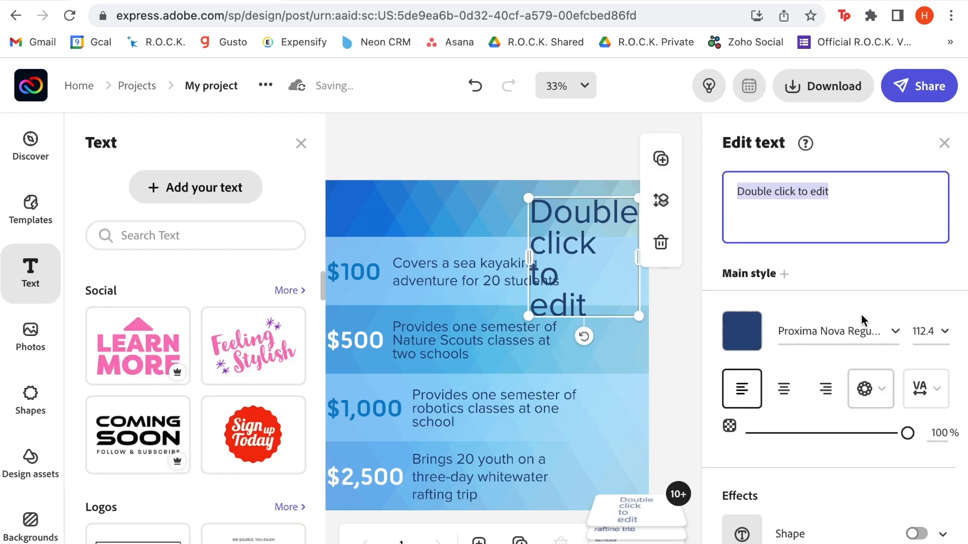
{"action": "left_click", "coordinate": [830, 331]}
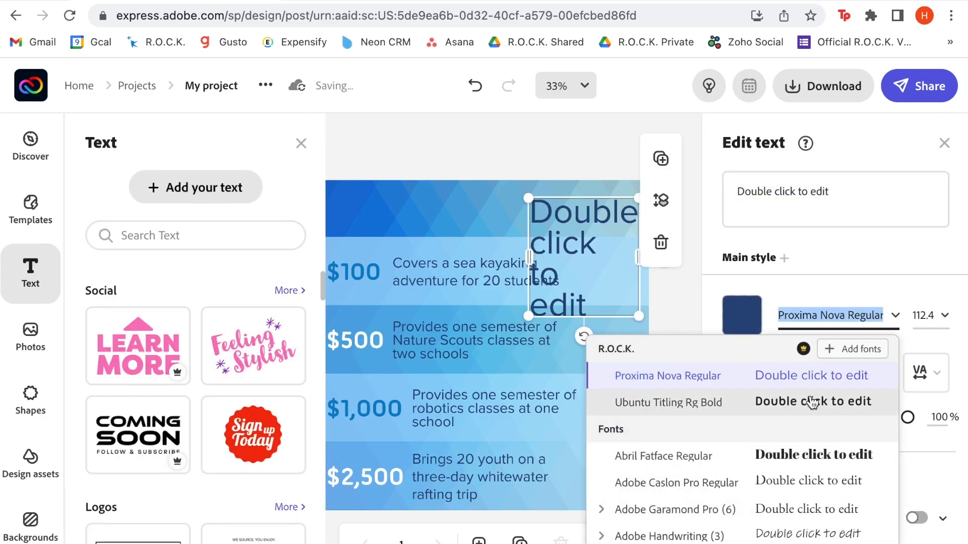
{"action": "left_click", "coordinate": [666, 402]}
{"action": "type", "text": "Y"}
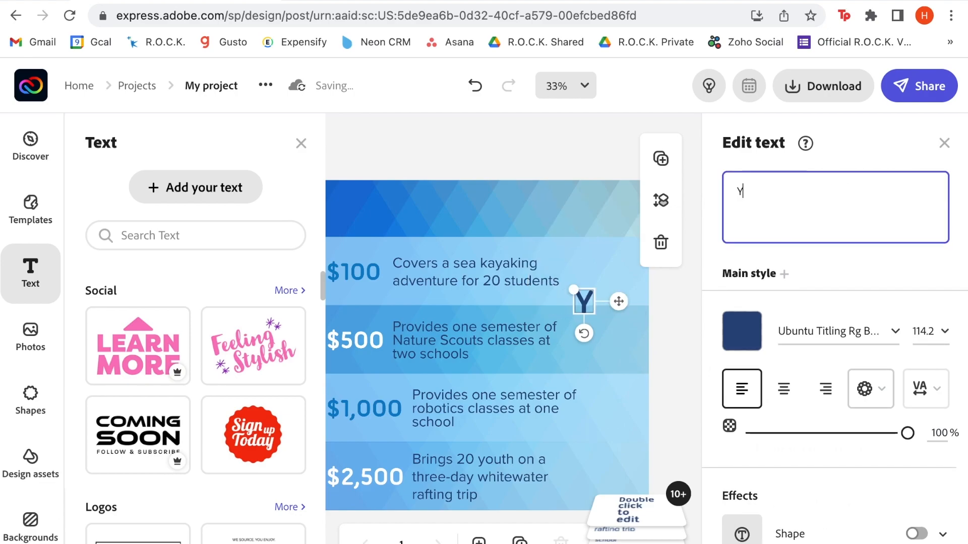
{"action": "type", "text": "OUR IMPACT"}
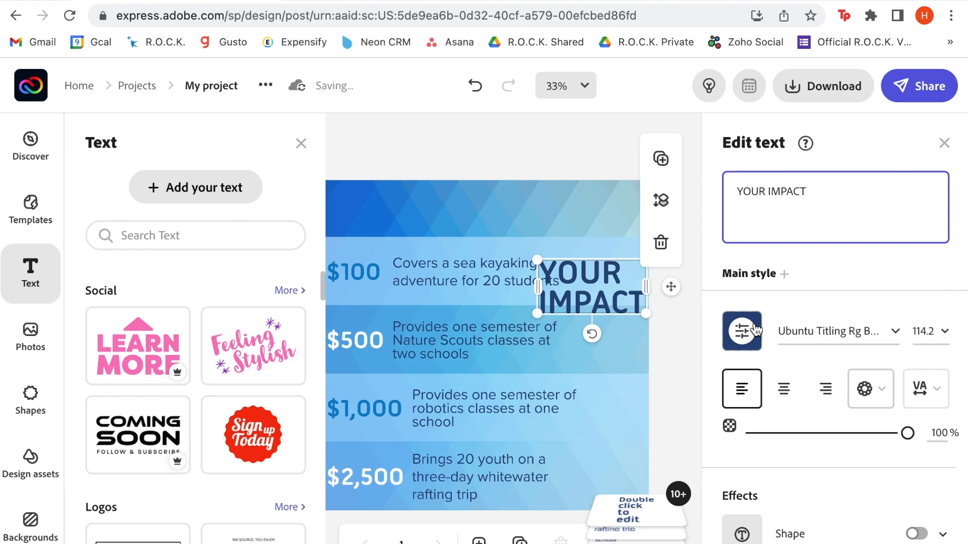
{"action": "left_click", "coordinate": [742, 331]}
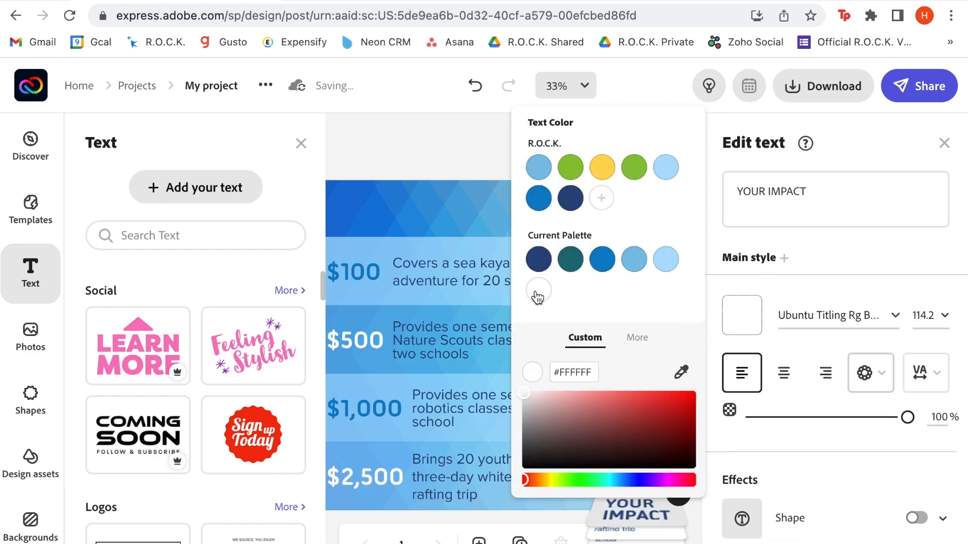
{"action": "left_click", "coordinate": [538, 290]}
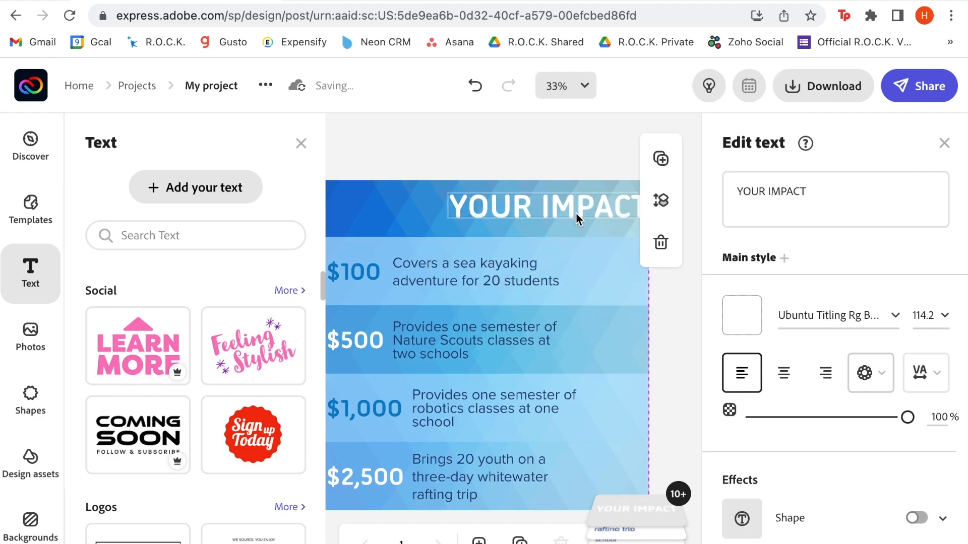
{"action": "left_click", "coordinate": [577, 206]}
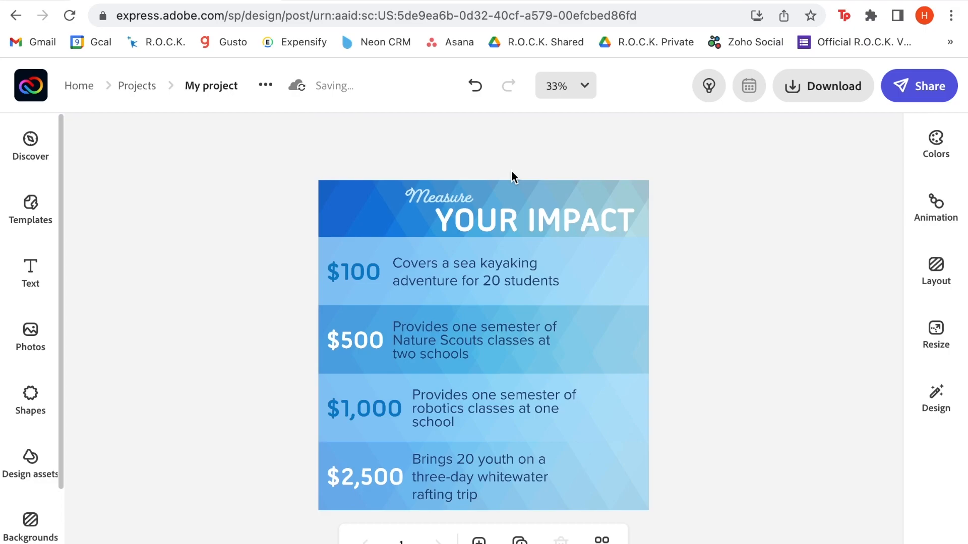
{"action": "mouse_move", "coordinate": [30, 400]}
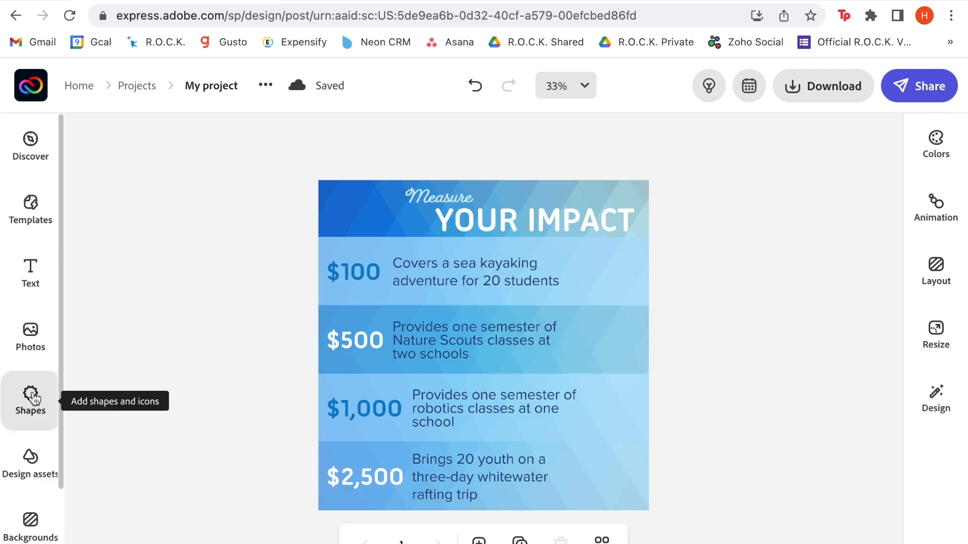
Search Shapes for 'ruler' and add a teal ruler outline icon to the canvas.
{"action": "left_click", "coordinate": [29, 401]}
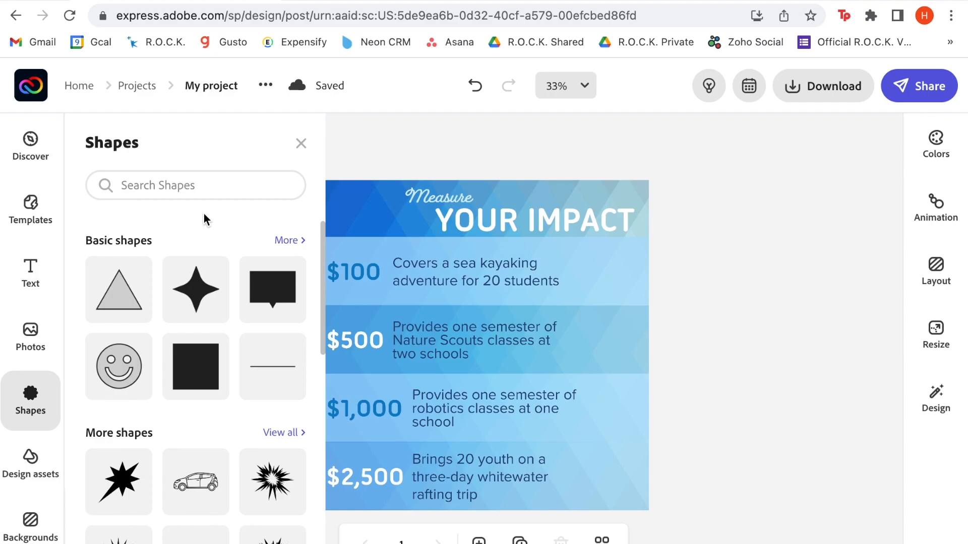
{"action": "left_click", "coordinate": [194, 186]}
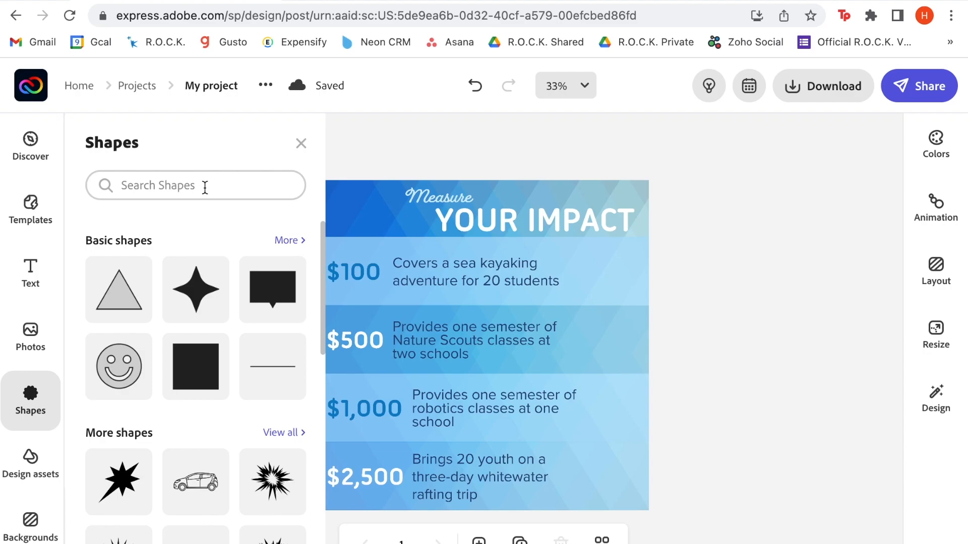
{"action": "left_click", "coordinate": [194, 185]}
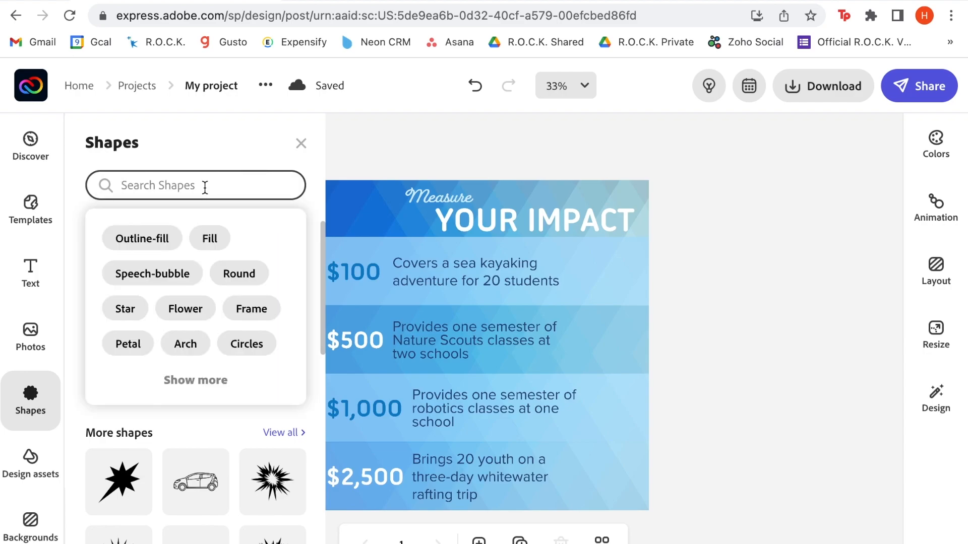
{"action": "type", "text": "ruler"}
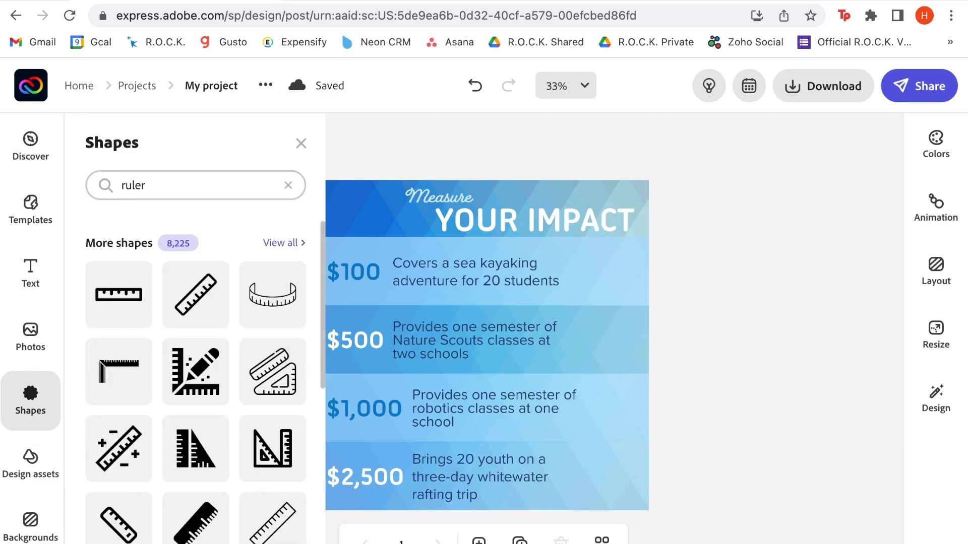
{"action": "mouse_move", "coordinate": [272, 526]}
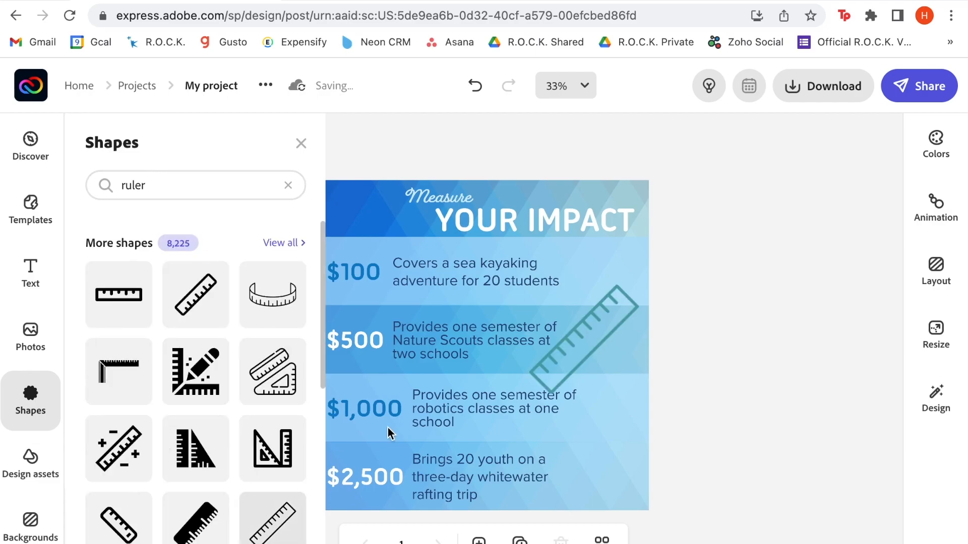
{"action": "left_click", "coordinate": [581, 340]}
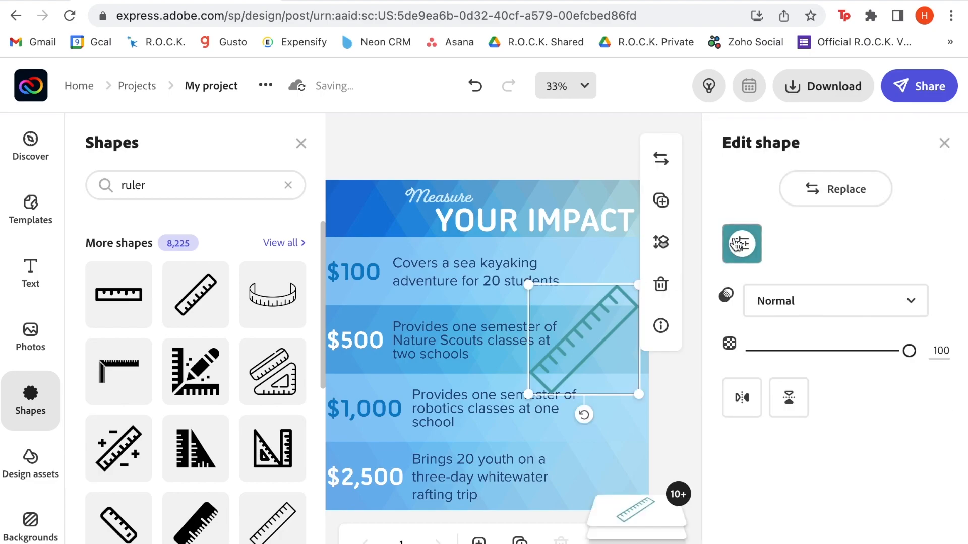
Recolour the ruler green beside Measure and add green kayak, compass, robot and raft icons.
{"action": "left_click", "coordinate": [741, 243]}
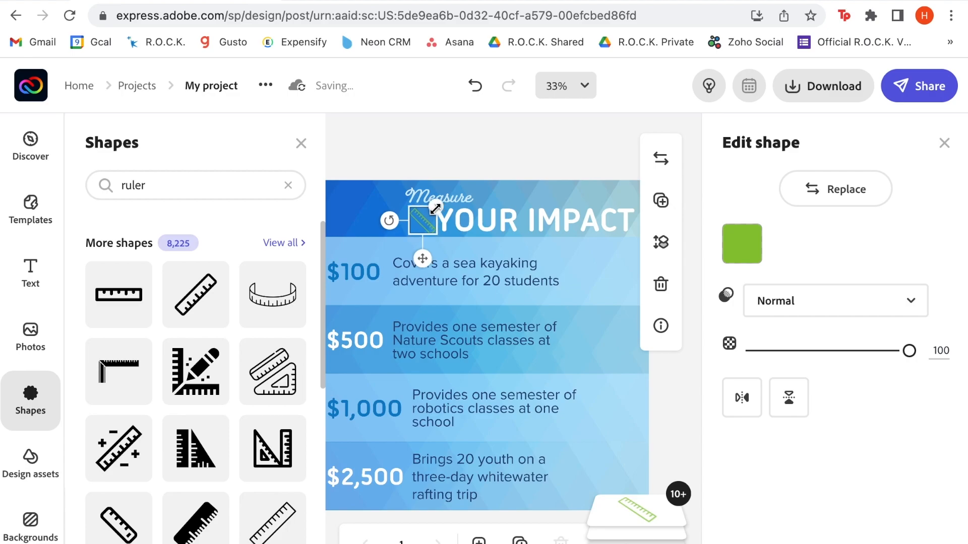
{"action": "left_click", "coordinate": [741, 376]}
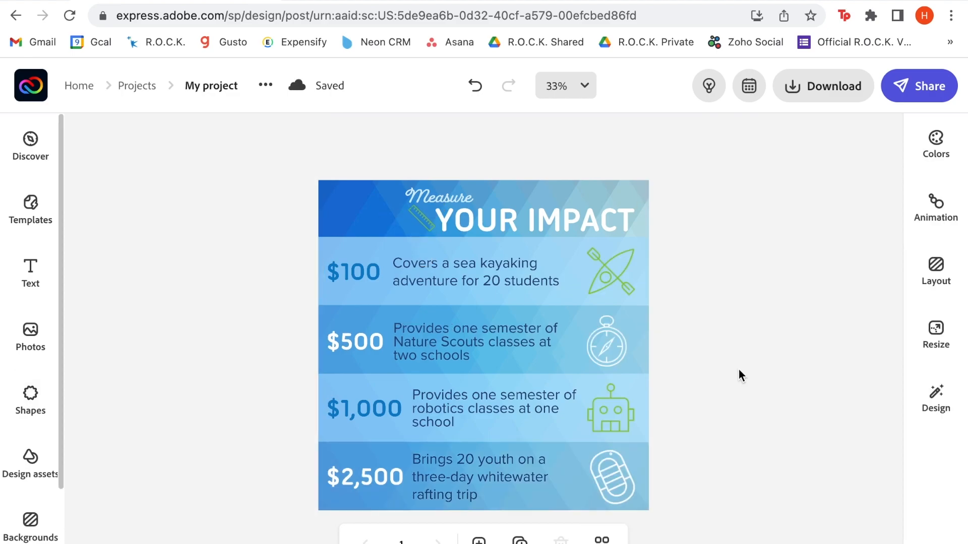
{"action": "mouse_move", "coordinate": [607, 276]}
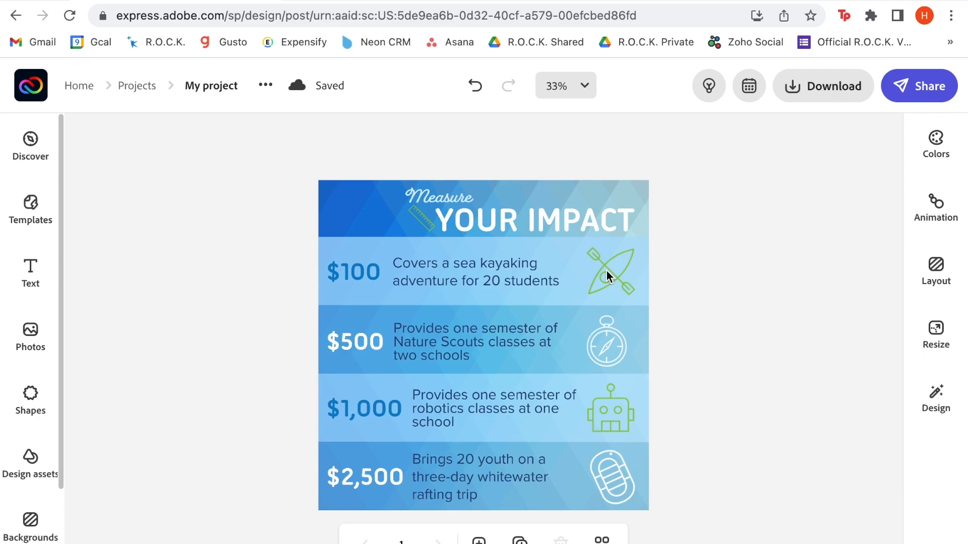
Centre the kayak, compass, robot and raft icons in one column beside the descriptions.
{"action": "left_click", "coordinate": [607, 273]}
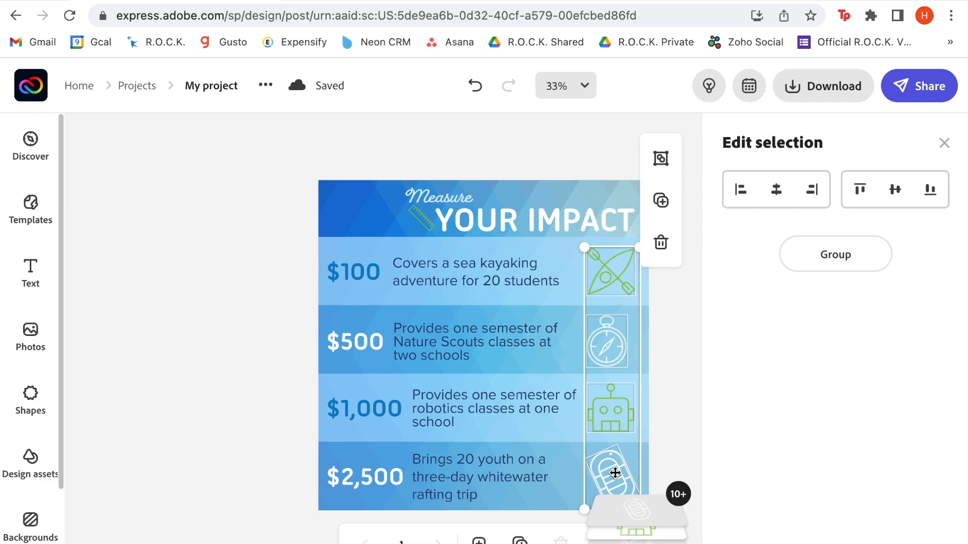
{"action": "mouse_move", "coordinate": [847, 231]}
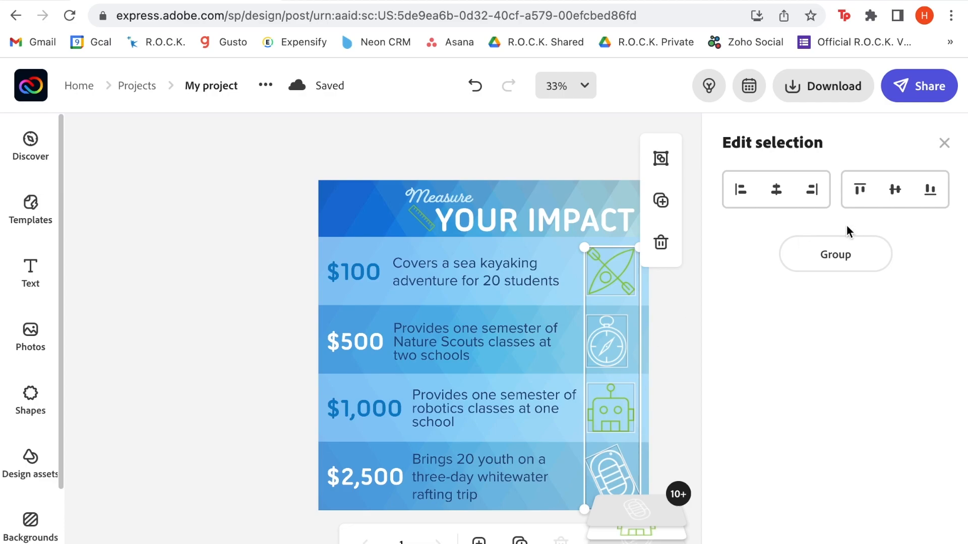
{"action": "mouse_move", "coordinate": [776, 189]}
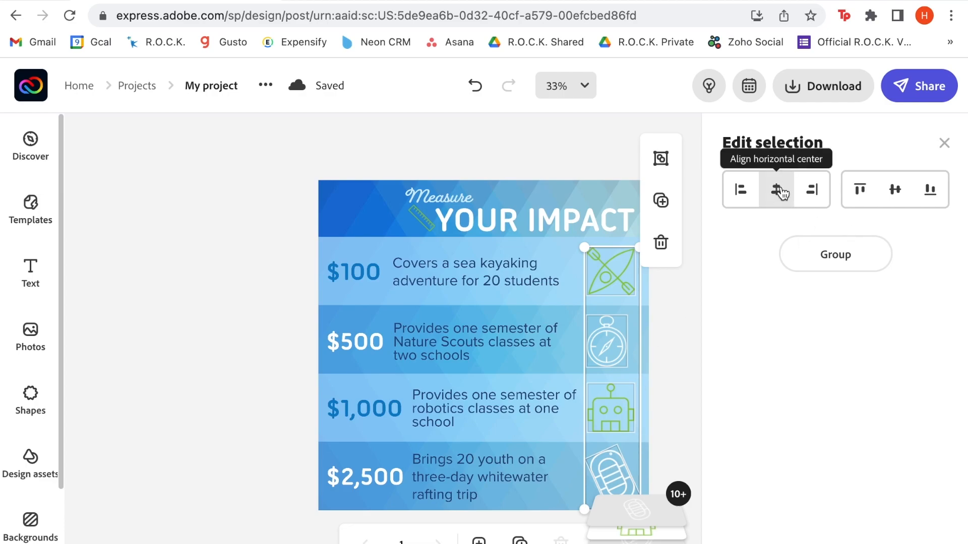
{"action": "left_click", "coordinate": [683, 347]}
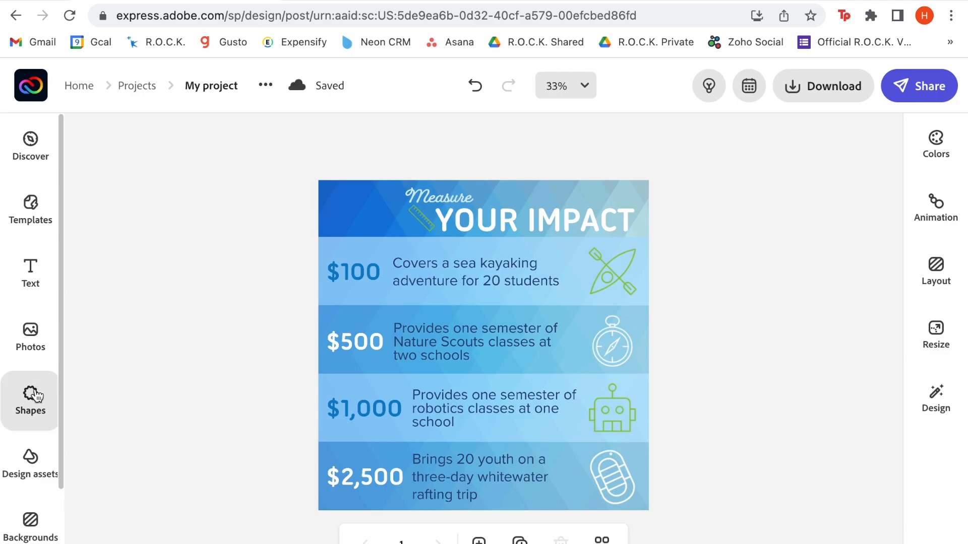
Add the R.O.C.K. brand logo from Logos and position it top-left beside Measure YOUR IMPACT.
{"action": "scroll", "scroll_direction": "down", "scroll_amount": 3}
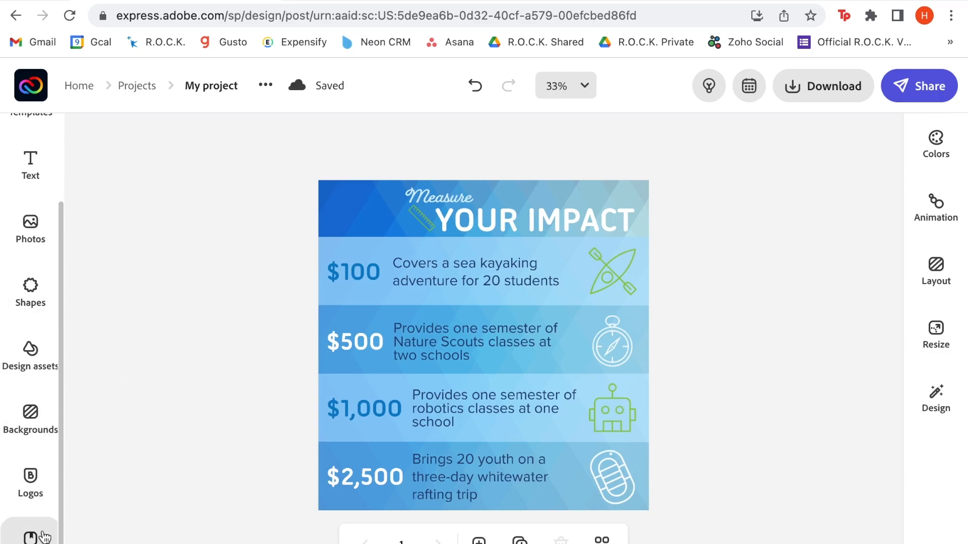
{"action": "left_click", "coordinate": [30, 483]}
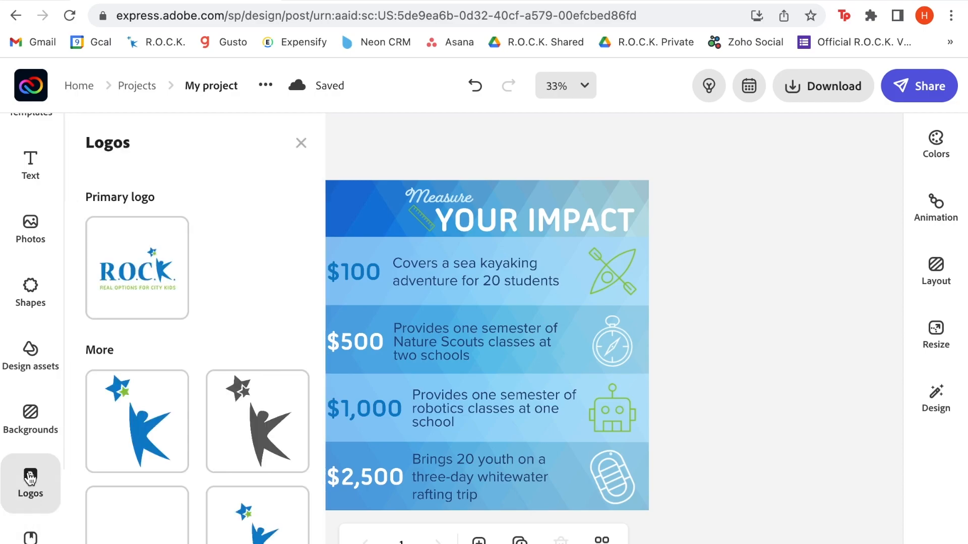
{"action": "scroll", "scroll_direction": "down", "scroll_amount": 3}
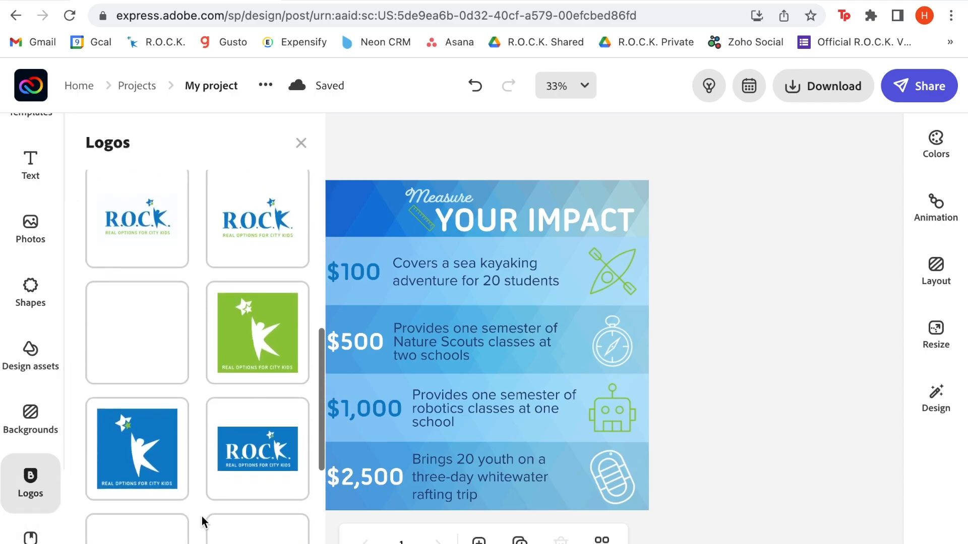
{"action": "scroll", "scroll_direction": "down", "scroll_amount": 3}
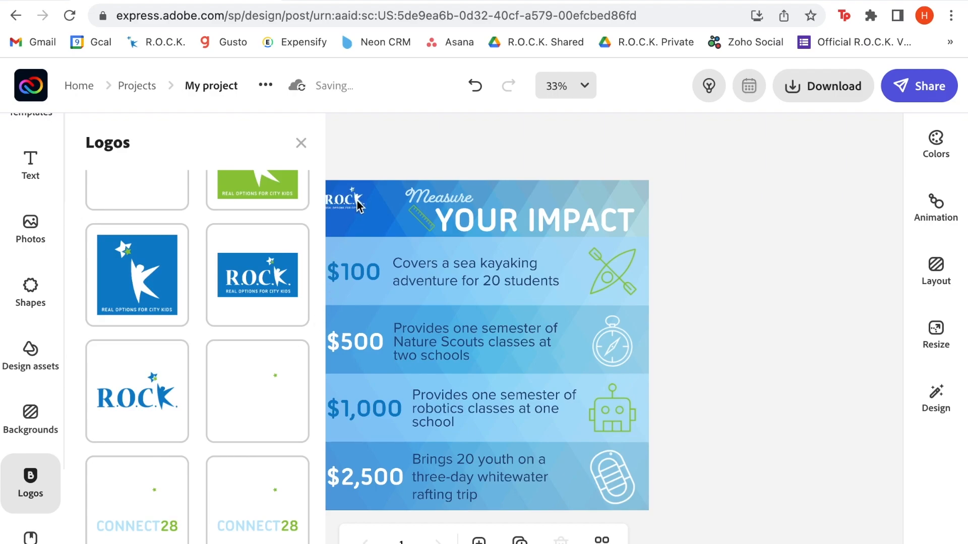
{"action": "left_click", "coordinate": [343, 206]}
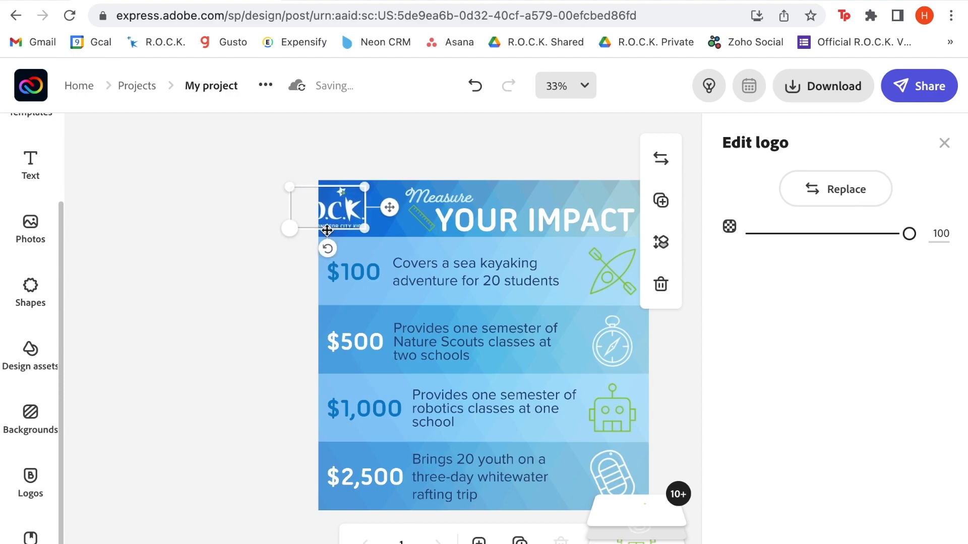
{"action": "left_click", "coordinate": [279, 235]}
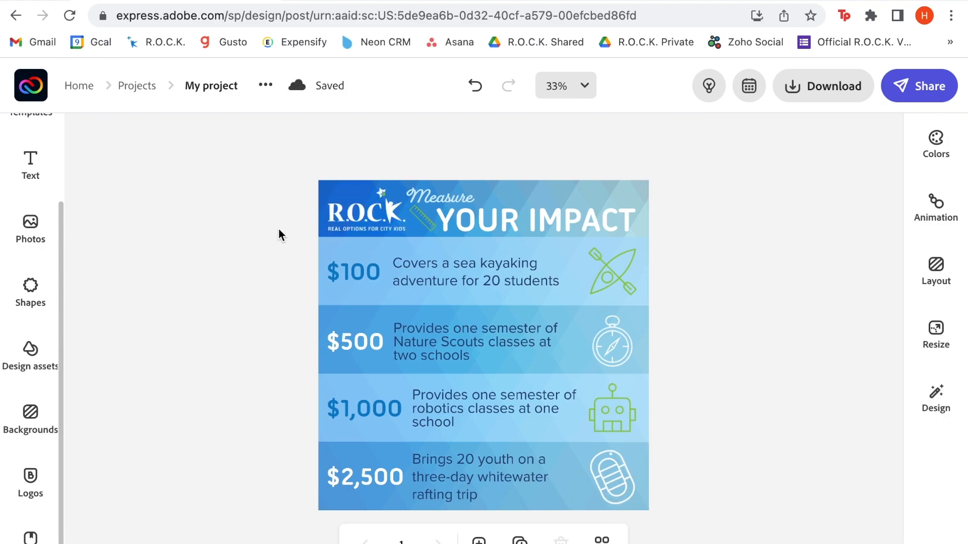